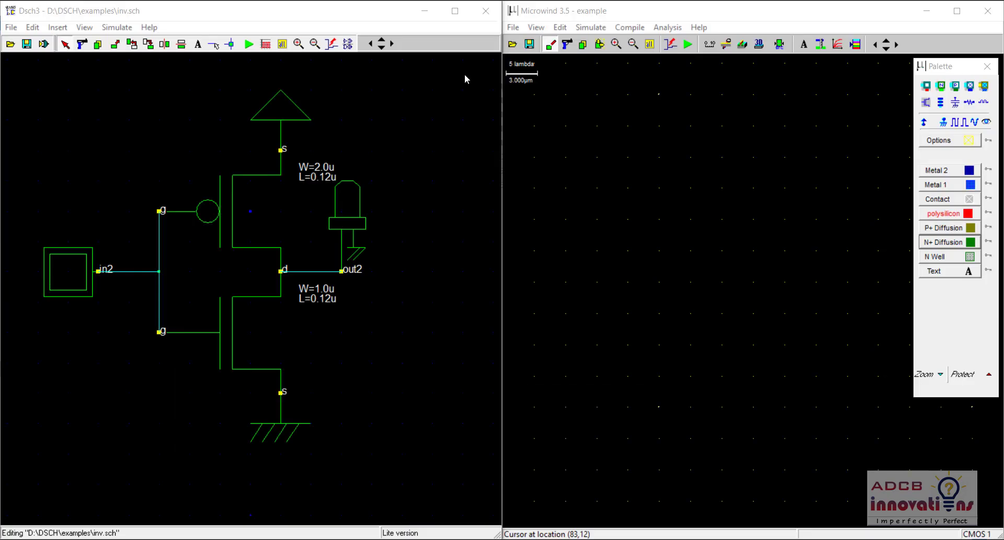
mouse_move(297, 128)
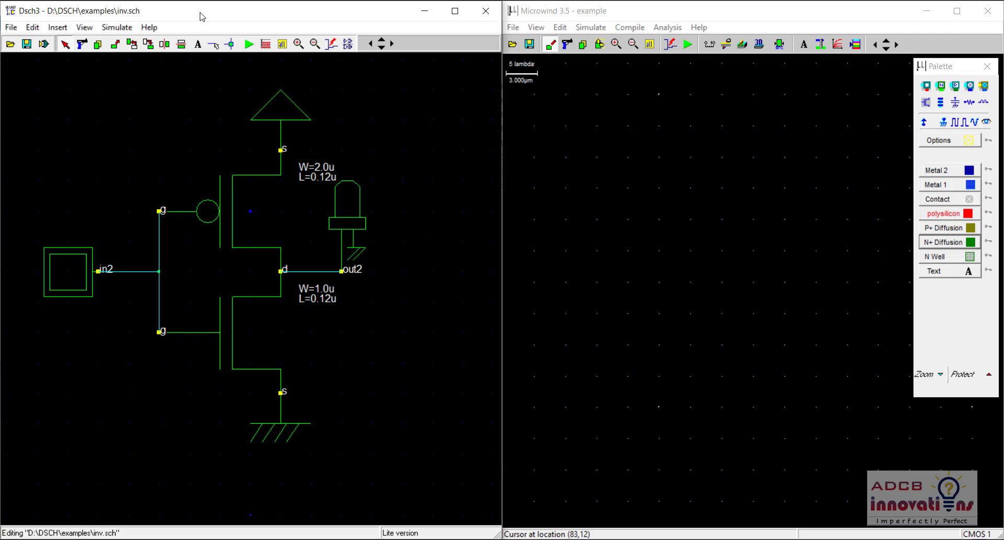
mouse_move(251, 131)
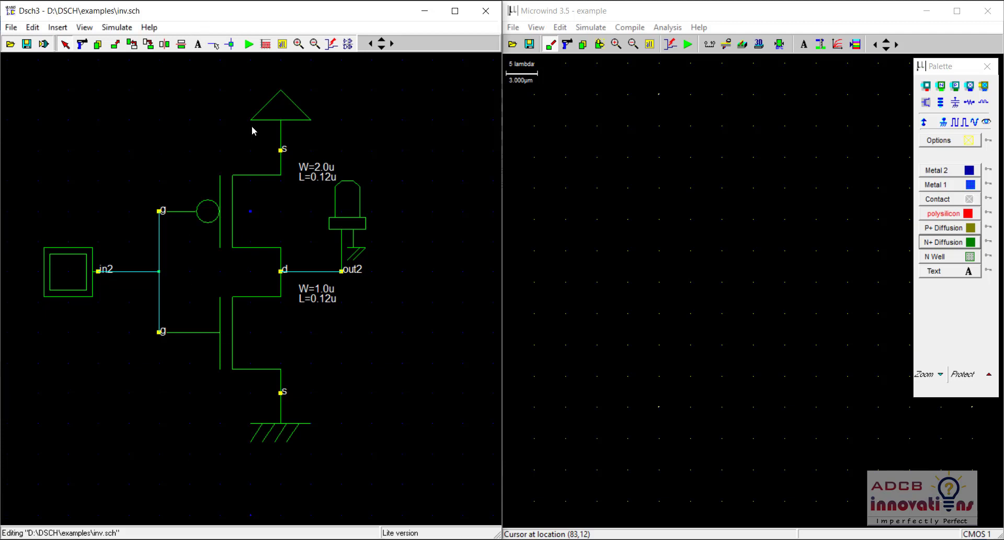
Step: Run the DSCH3 inverter logic simulation, then stop it to return to editing
left_click(248, 43)
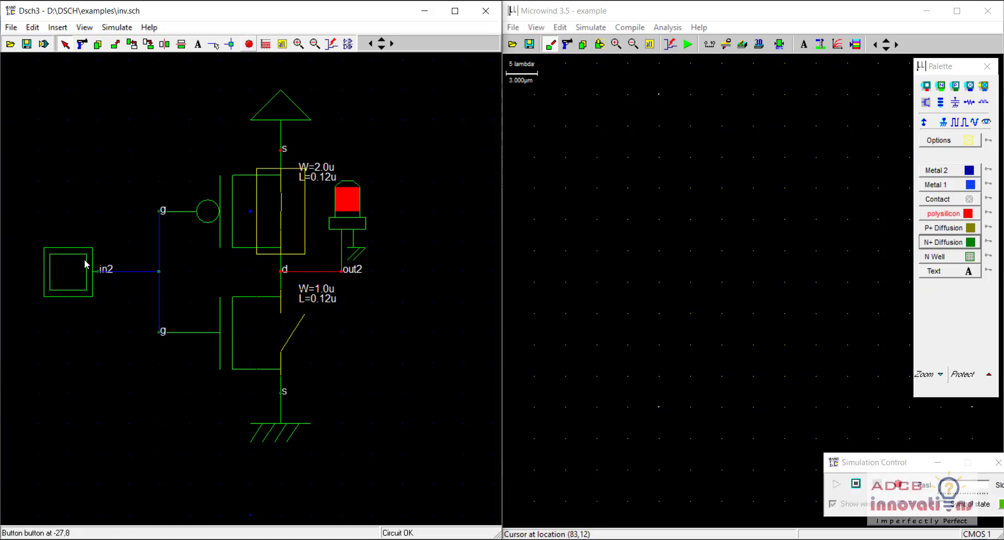
left_click(249, 44)
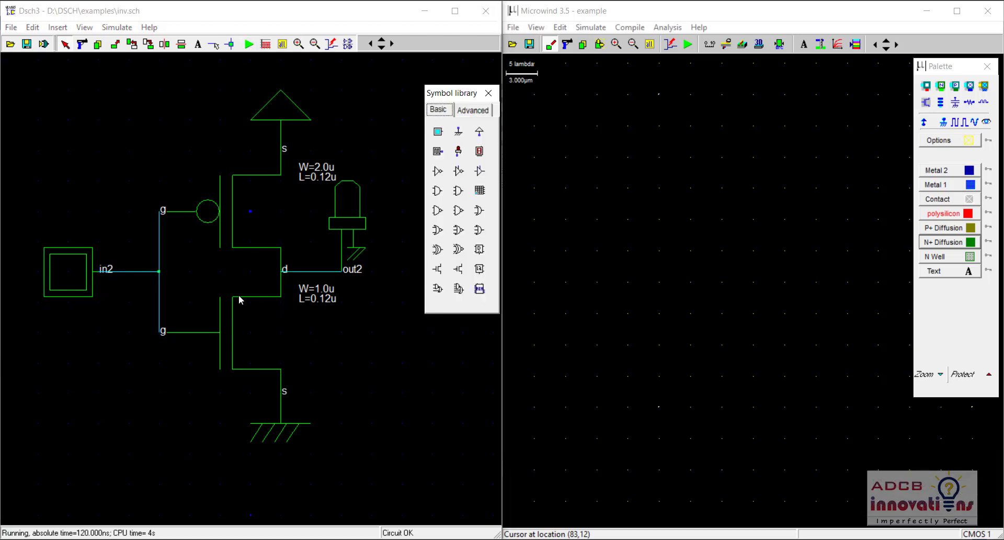
mouse_move(212, 373)
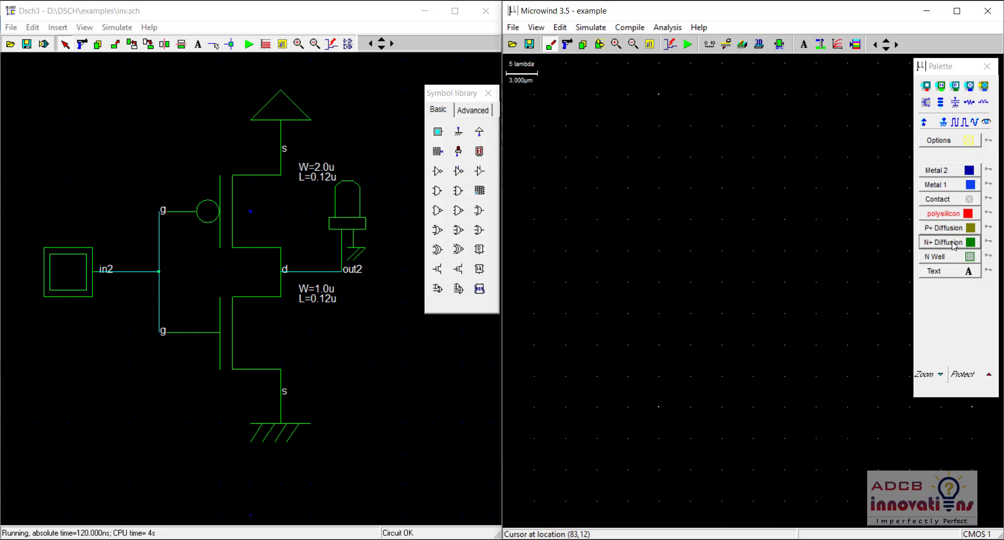
mouse_move(951, 242)
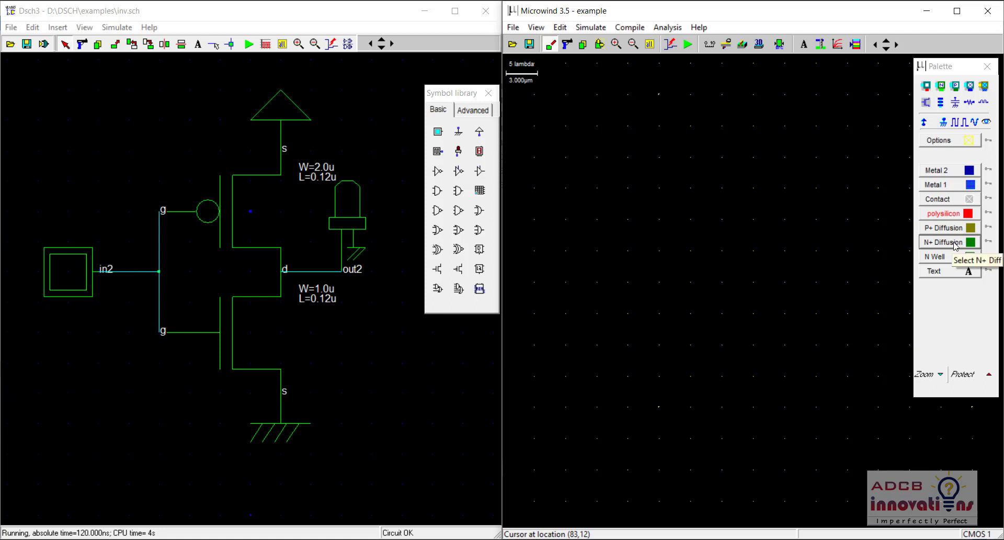
mouse_move(647, 276)
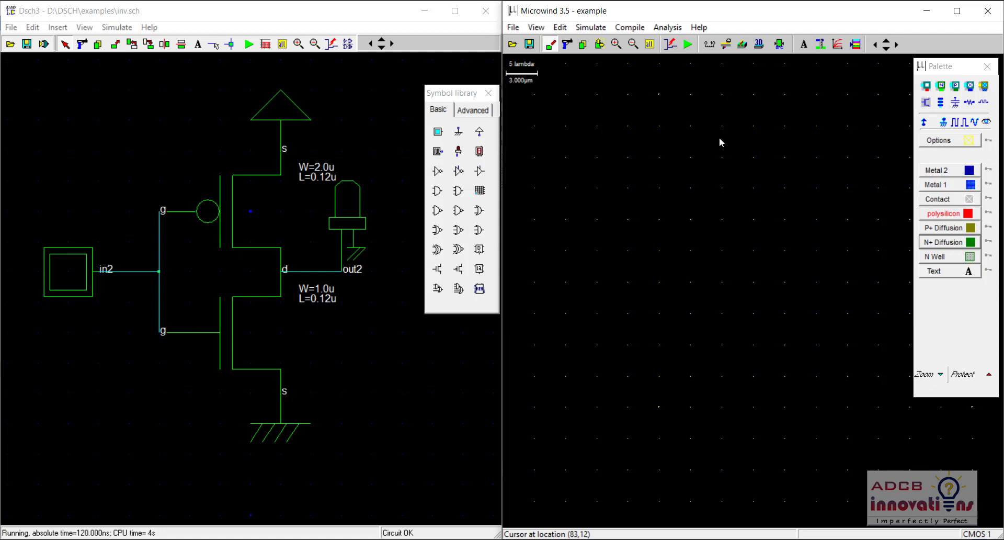
mouse_move(662, 233)
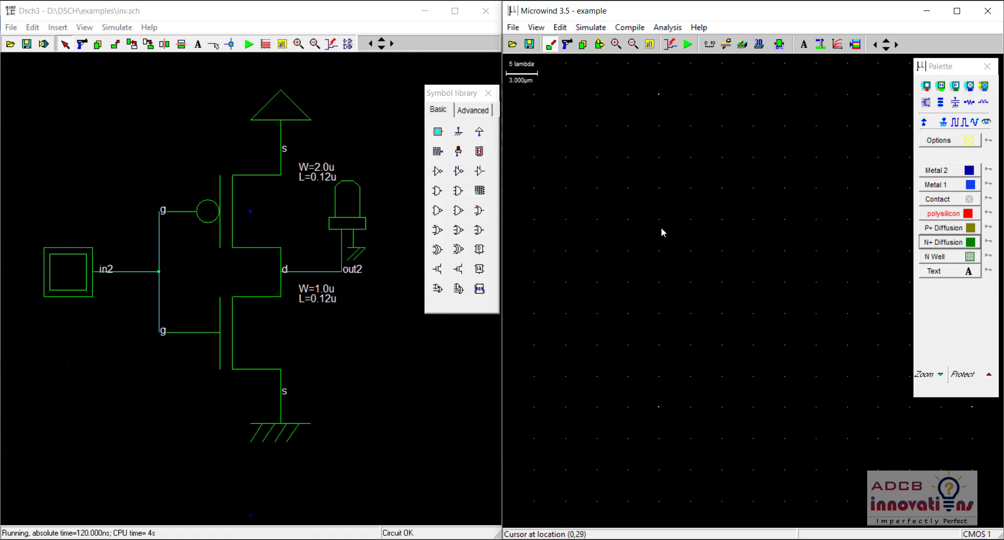
Step: Draw an N well and a P+ diffusion box inside it
left_click(936, 256)
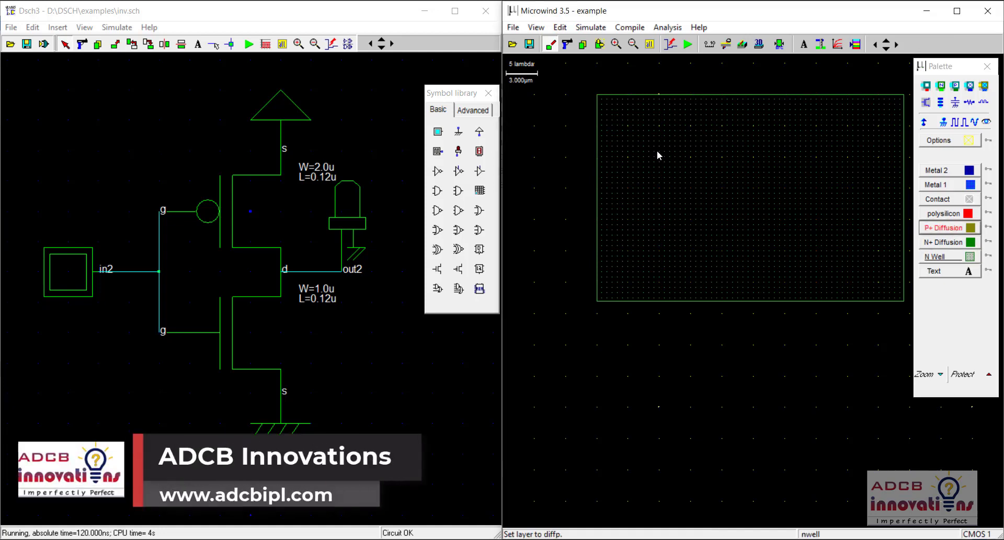
left_click_drag(659, 149, 857, 250)
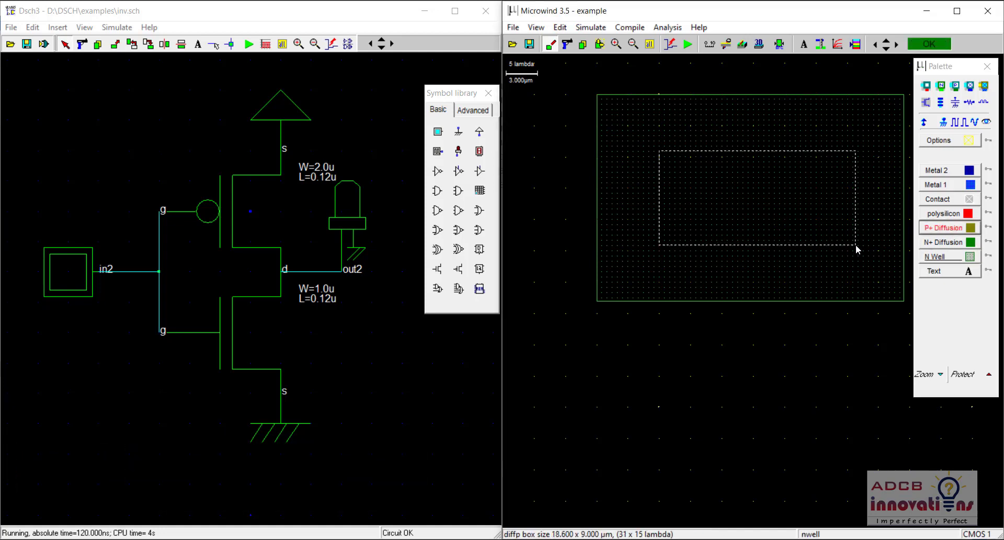
left_click(941, 214)
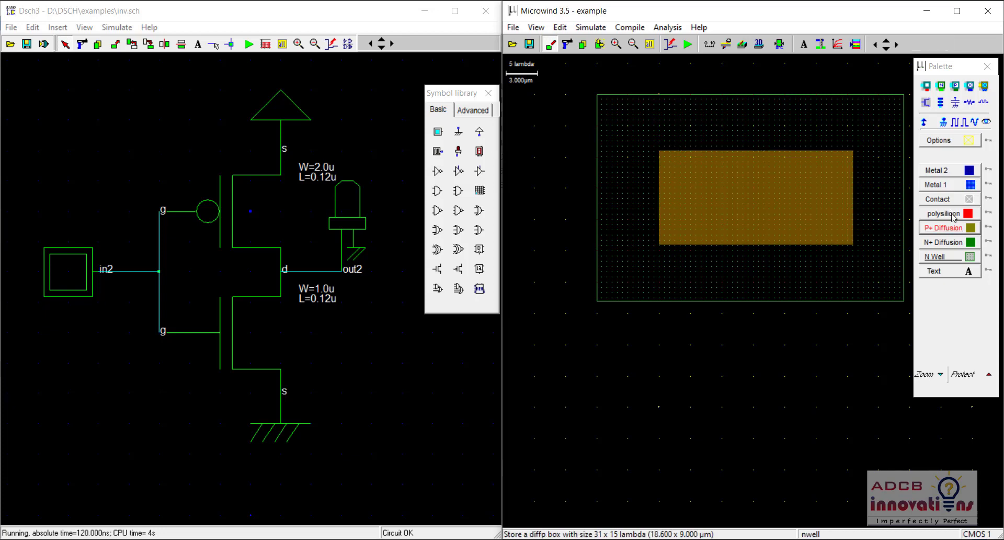
Step: Draw a tall polysilicon gate strip across the diffusion, then run the design rule check
left_click(943, 212)
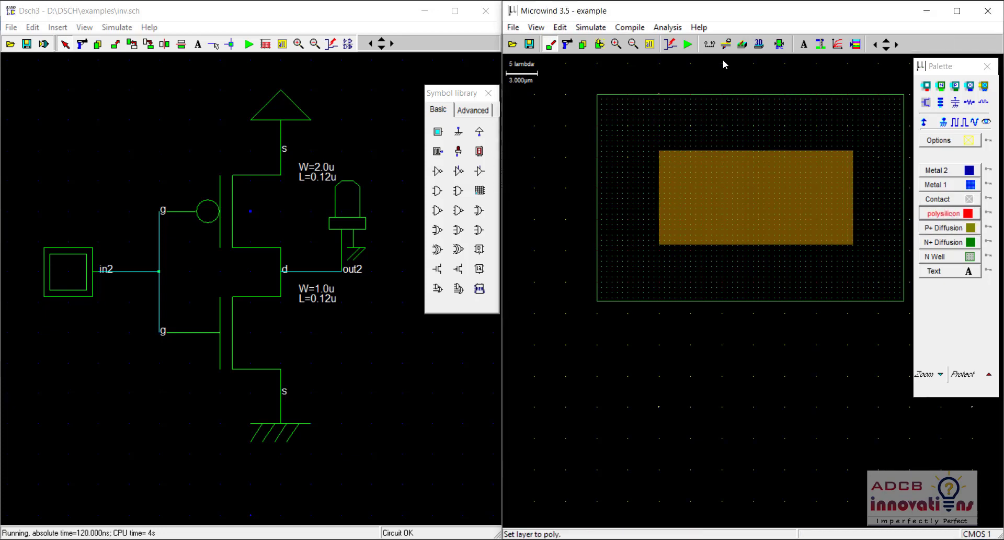
left_click_drag(724, 65, 780, 462)
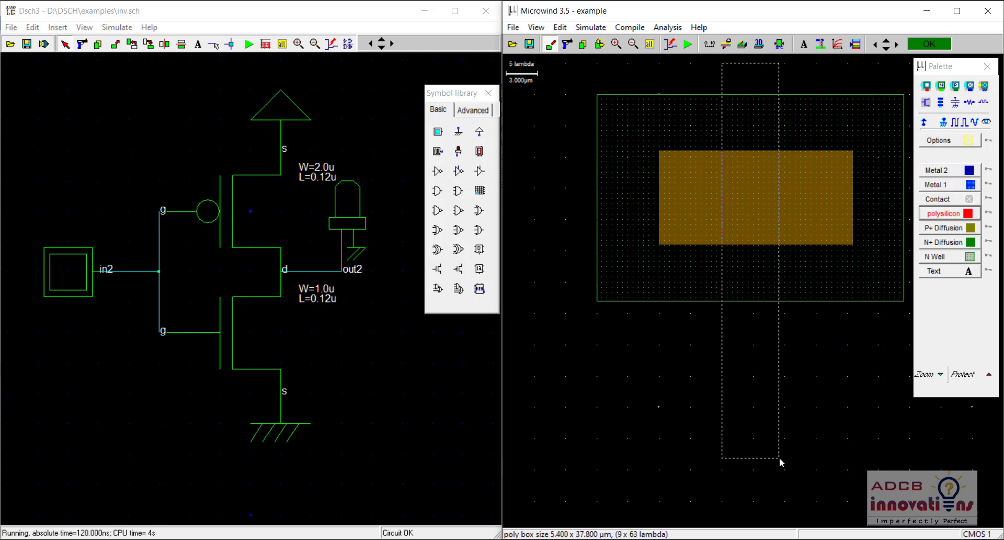
left_click_drag(780, 463, 765, 523)
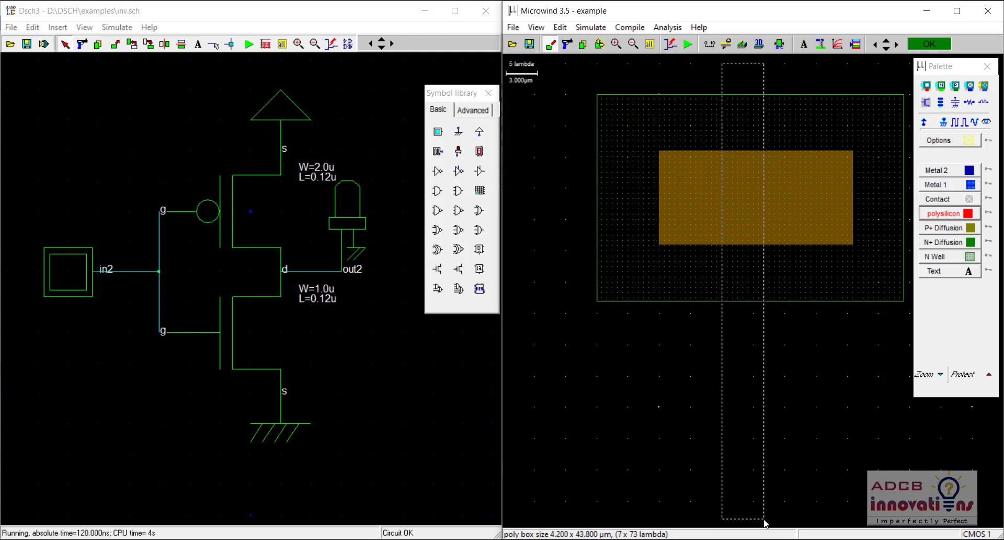
left_click(600, 43)
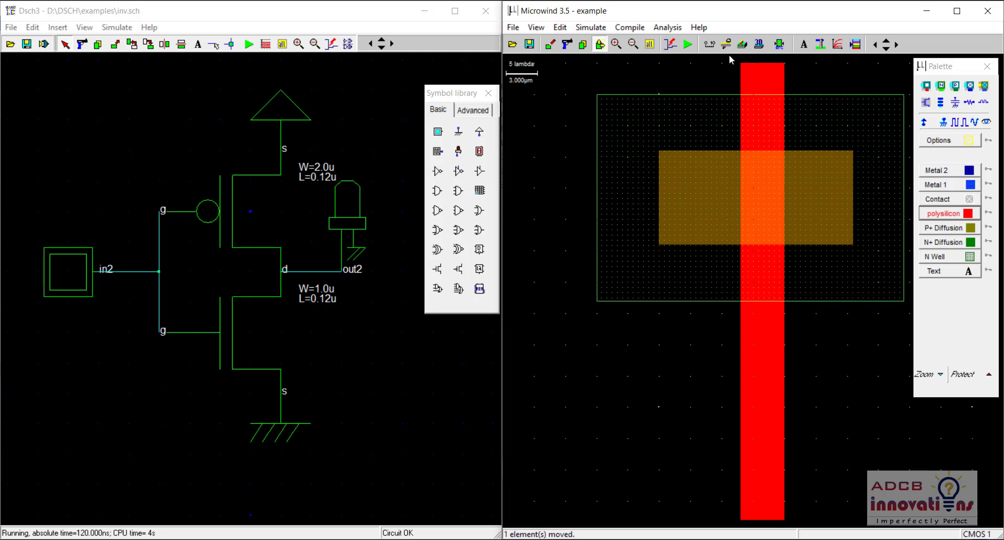
mouse_move(778, 44)
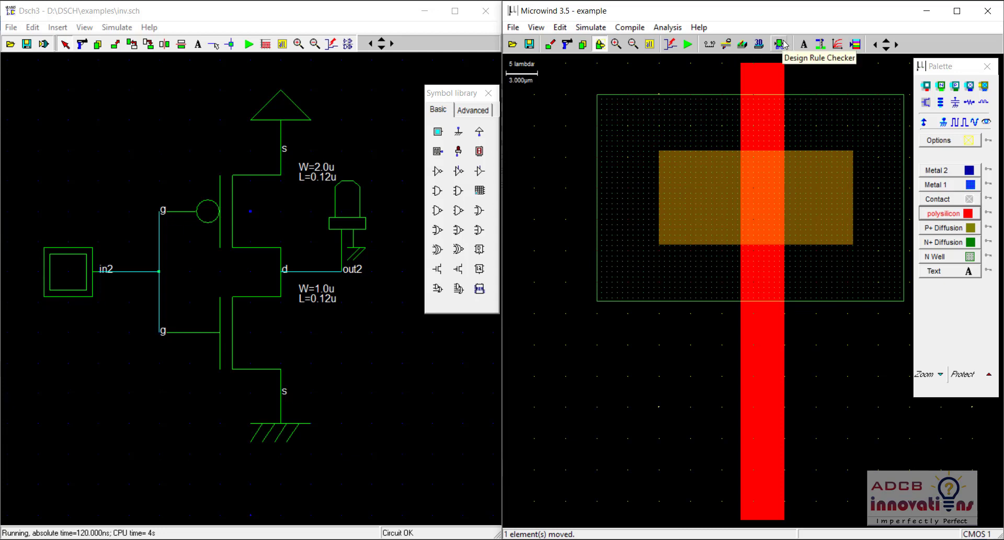
left_click(779, 44)
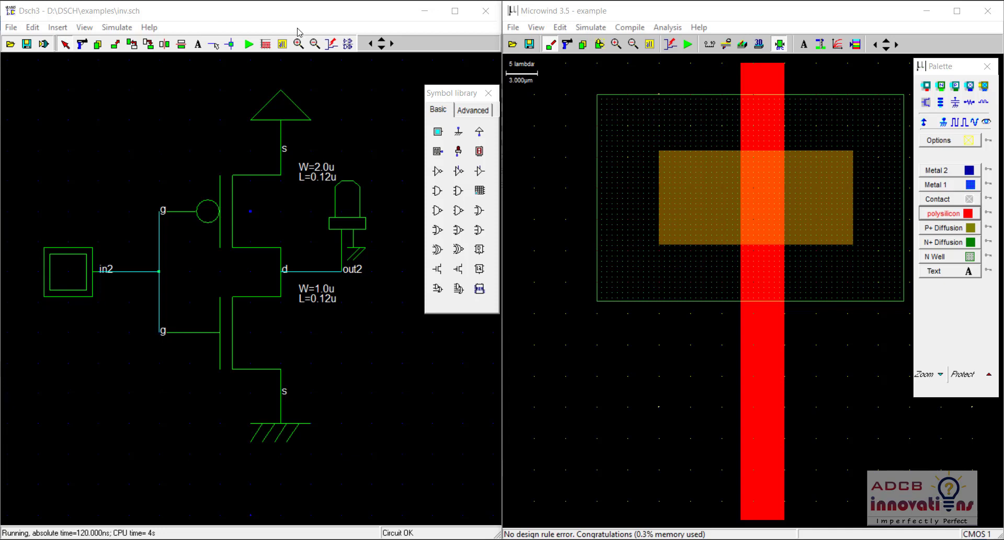
mouse_move(574, 525)
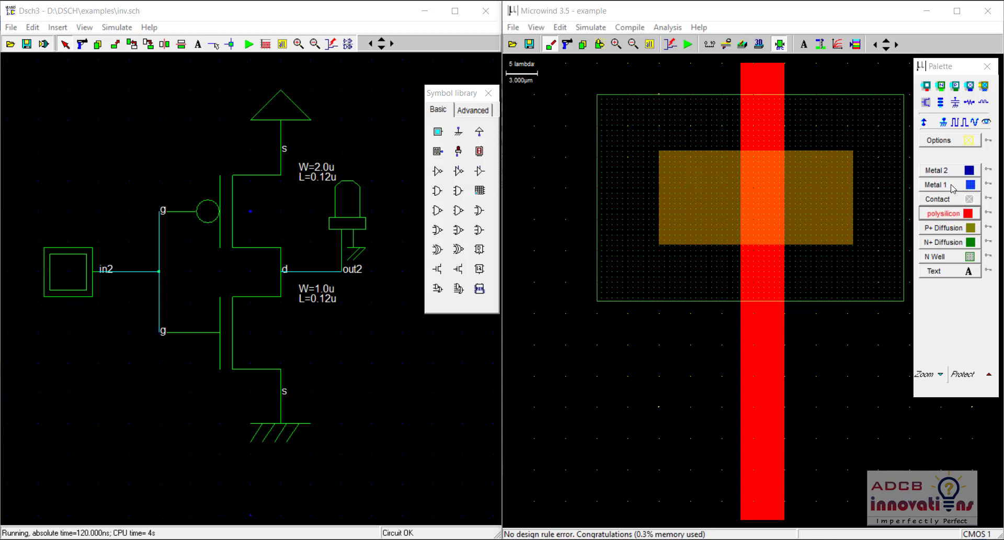
mouse_move(818, 390)
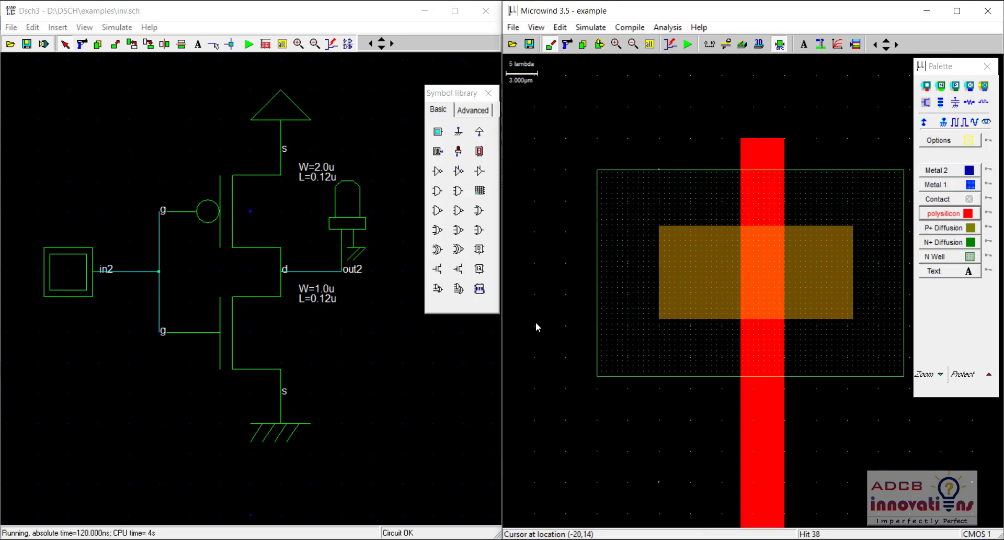
Step: Draw Metal 1 upward from the P+ diffusion's left side and downward from its right side
left_click(945, 185)
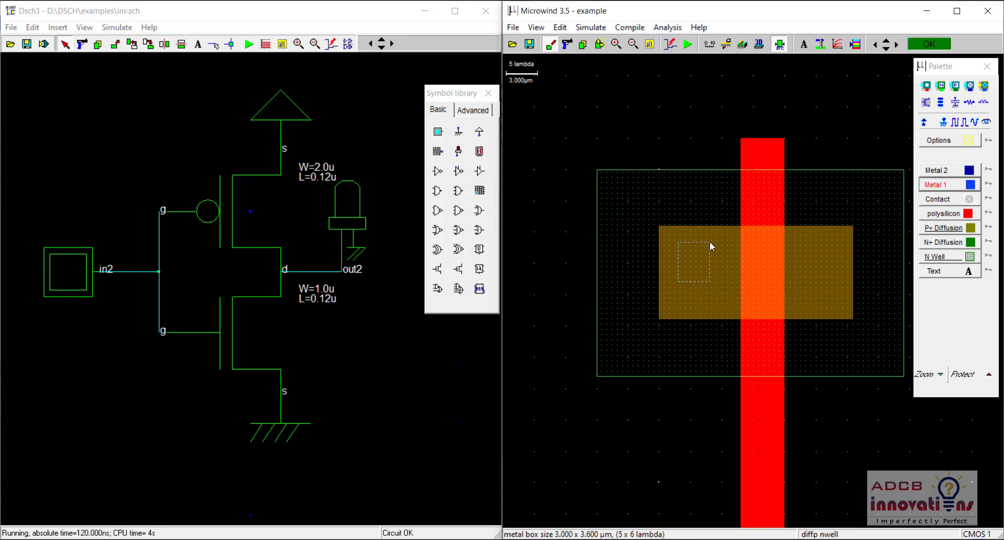
left_click_drag(694, 262, 695, 78)
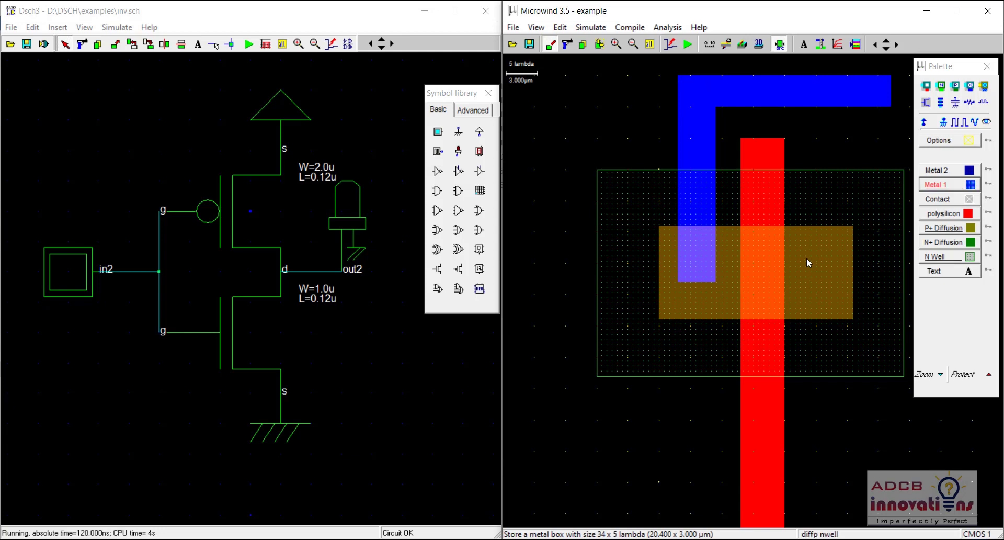
left_click_drag(807, 261, 839, 519)
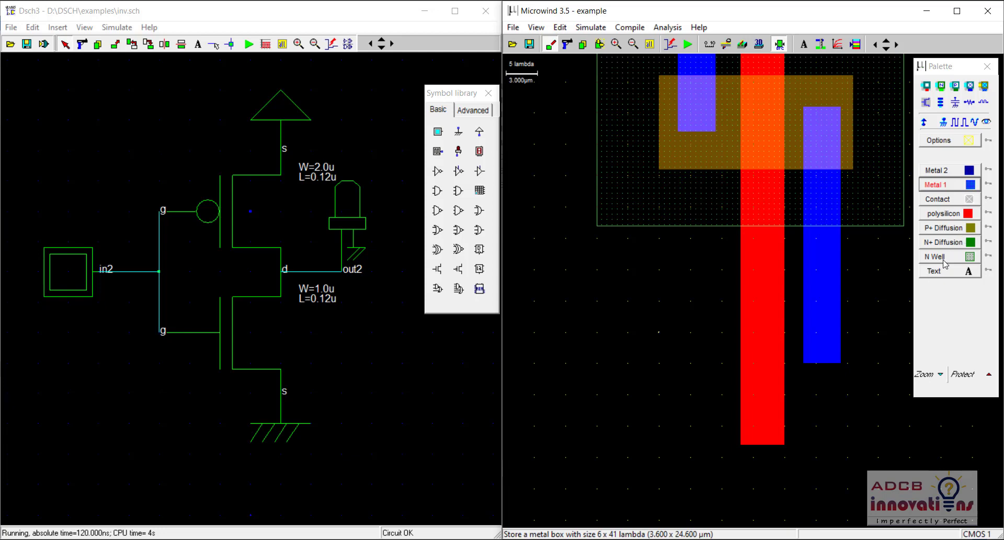
mouse_move(936, 257)
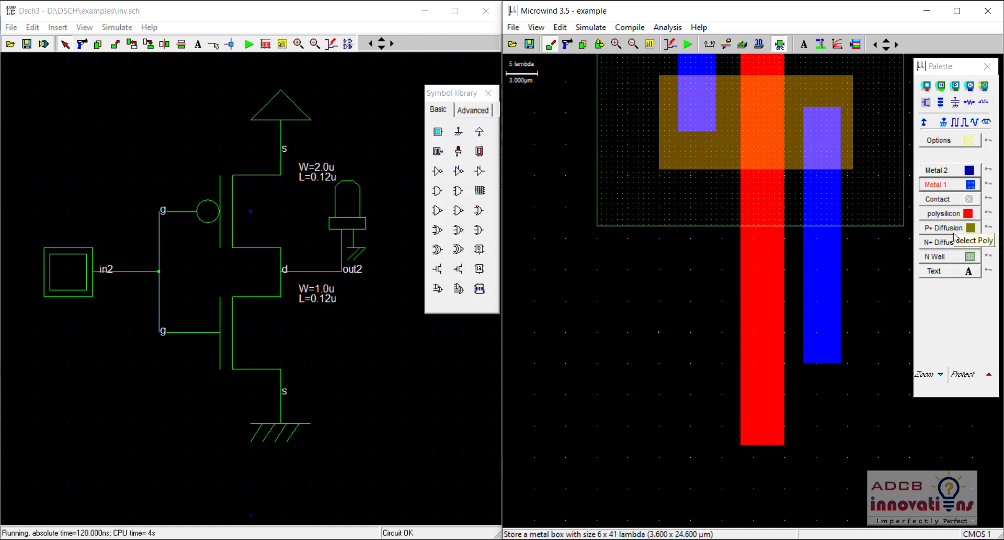
Step: Draw an N+ diffusion box across the gate and an L-shaped Metal 1 strip from its left end
left_click(943, 242)
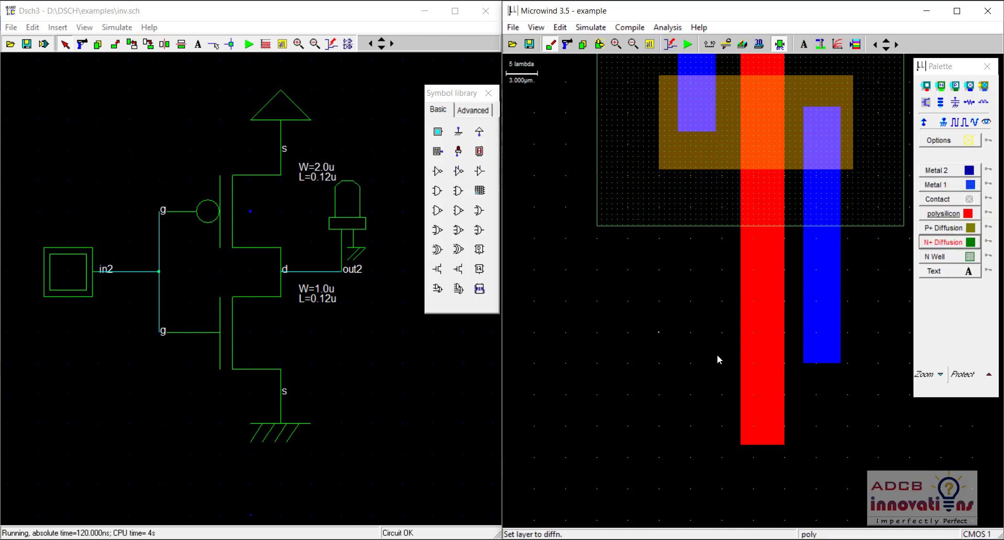
mouse_move(658, 335)
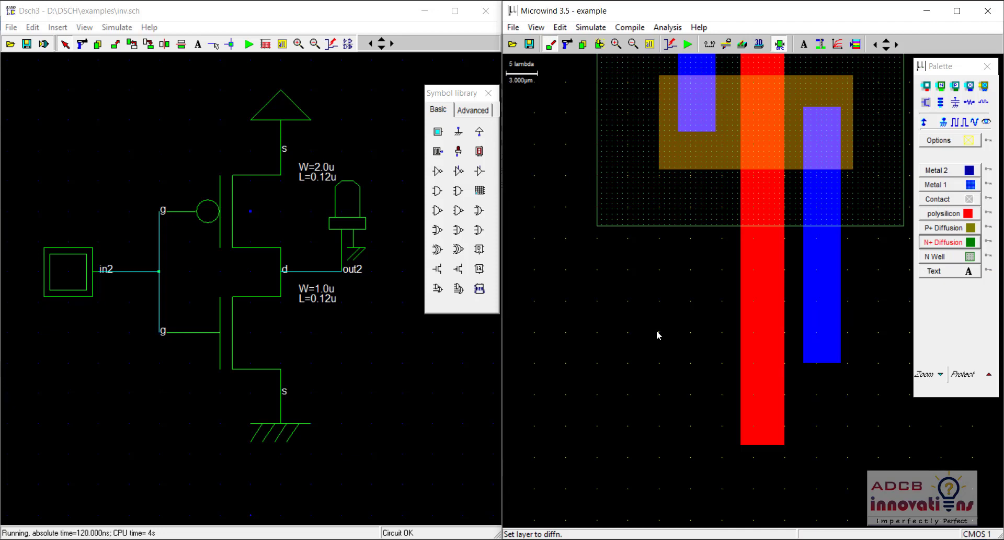
left_click_drag(659, 336, 849, 402)
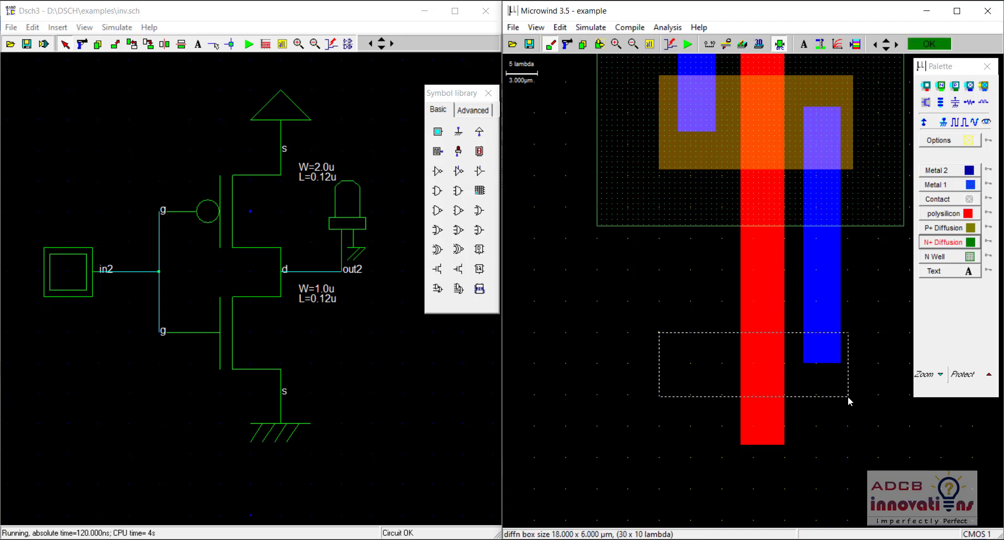
left_click_drag(850, 402, 861, 397)
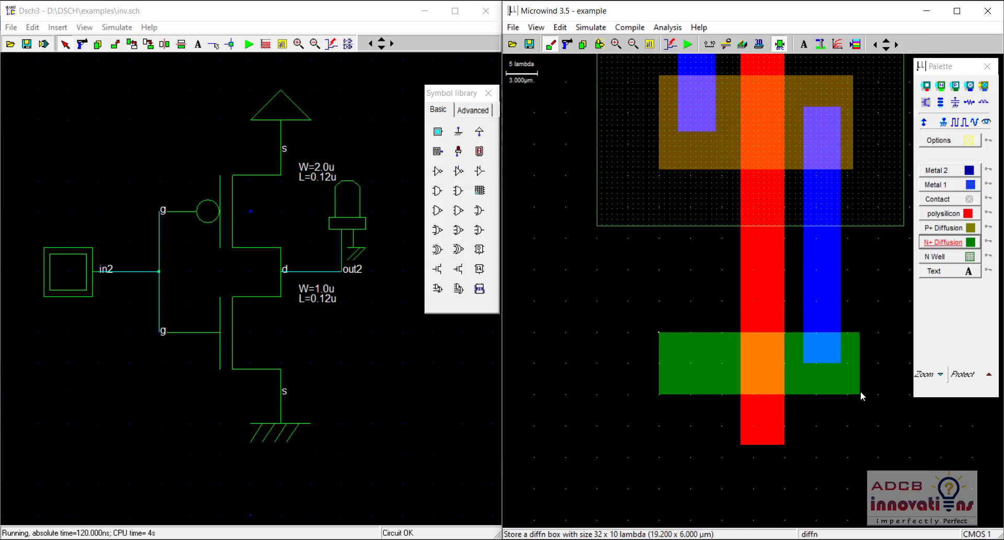
left_click(944, 185)
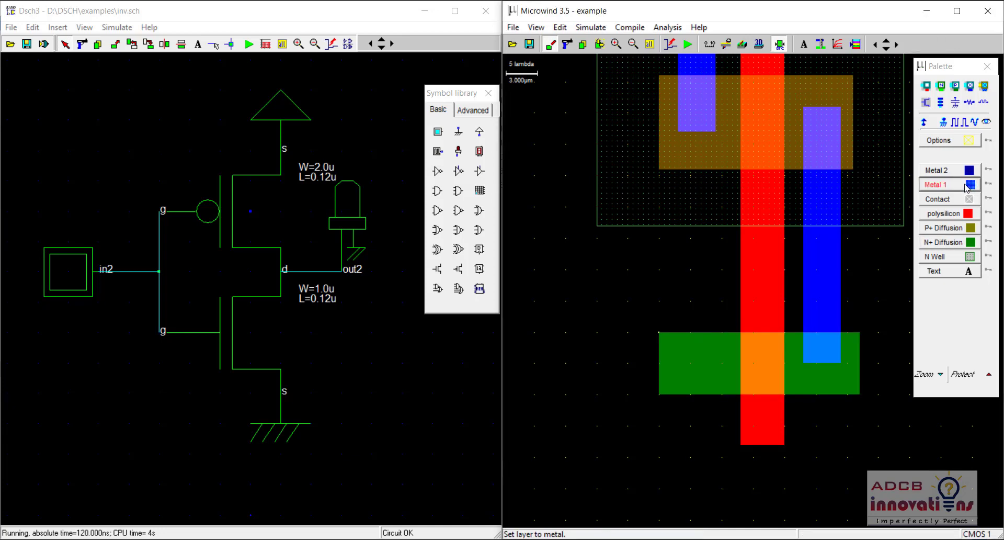
left_click_drag(680, 352, 724, 479)
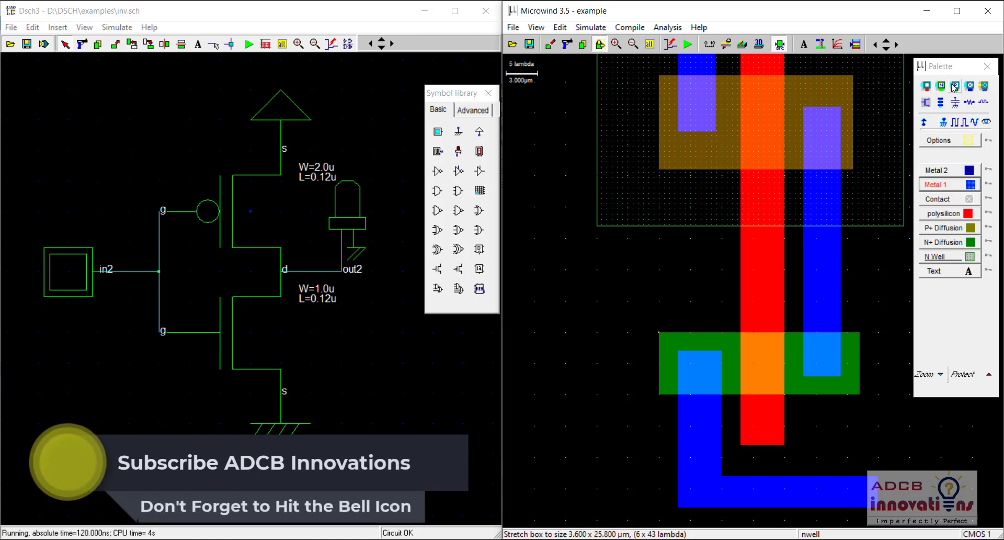
mouse_move(954, 86)
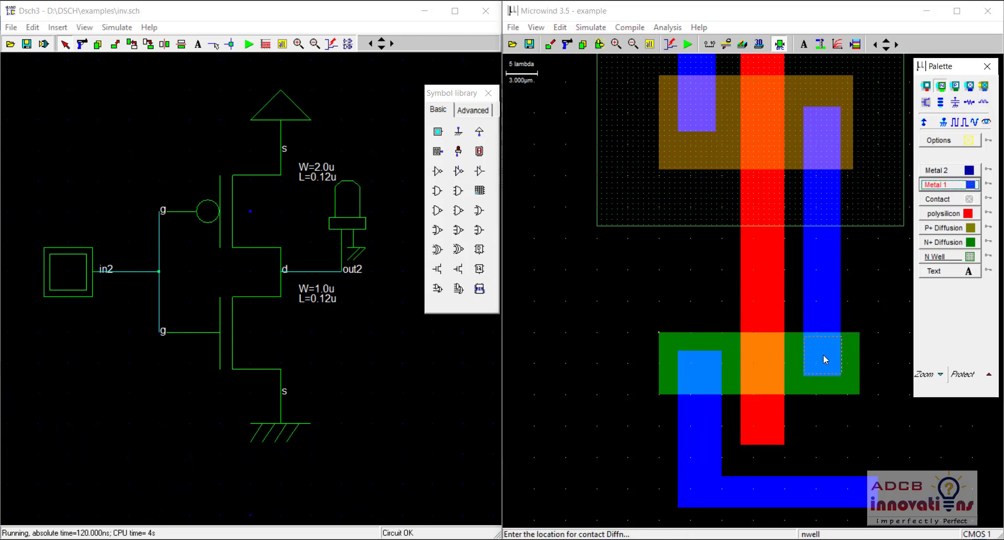
Step: Place contacts on the N+ diffusion's right and left ends and run the design rule check
left_click(822, 357)
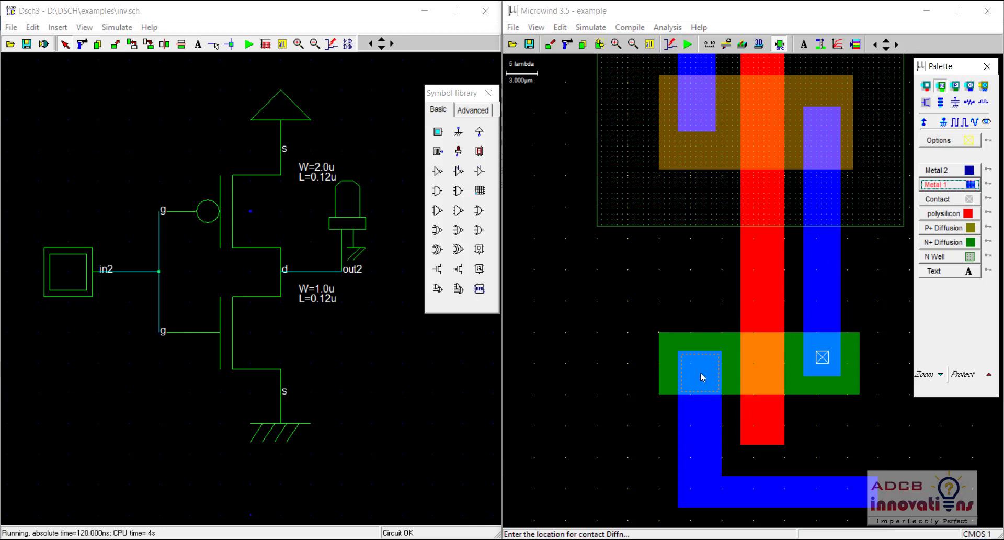
left_click(701, 375)
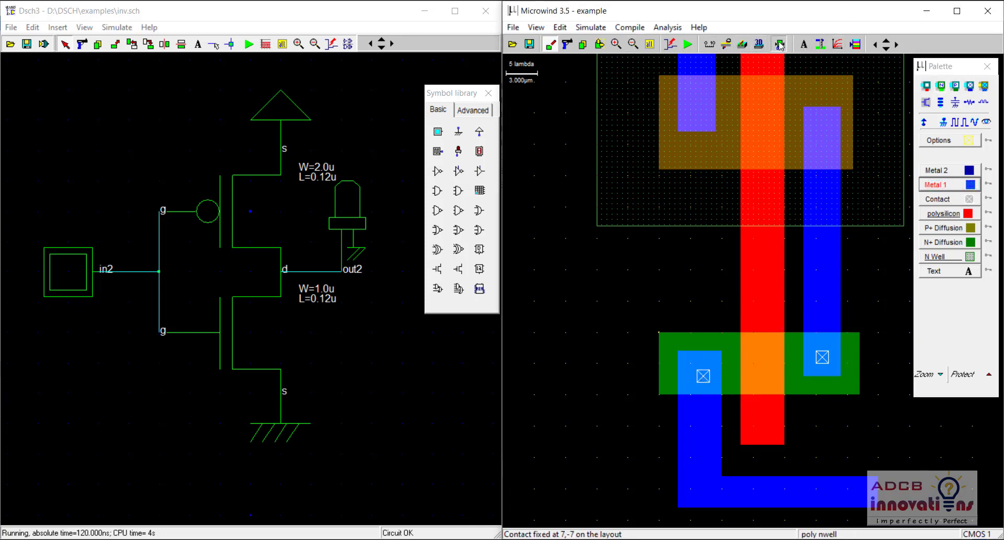
left_click(780, 44)
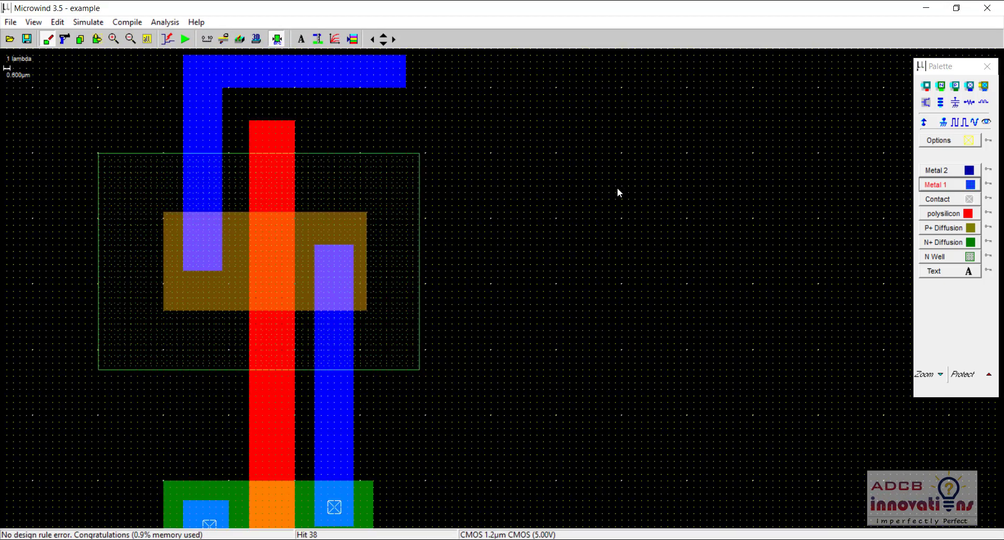
mouse_move(954, 102)
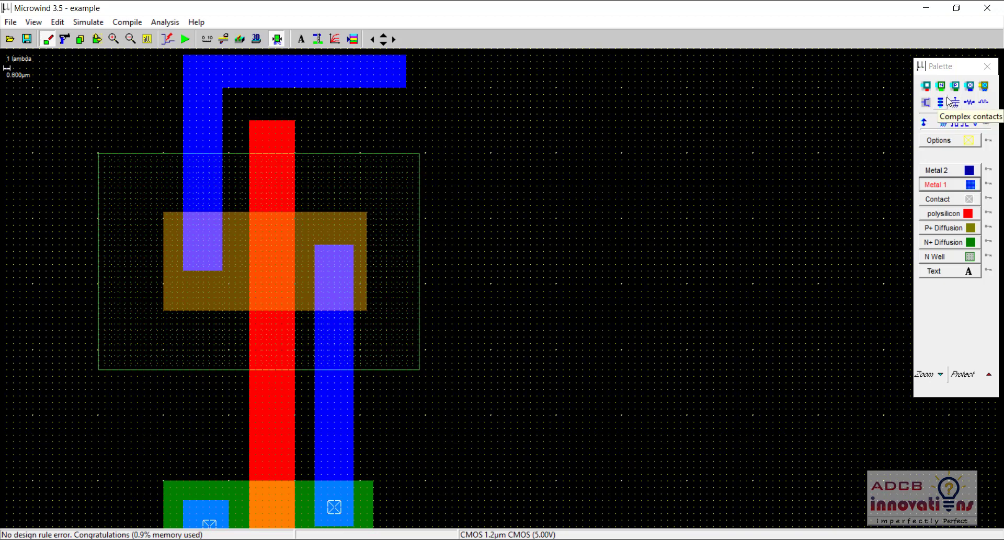
Step: Place Diffp contacts on the right and left metal-over-P+ regions
left_click(954, 86)
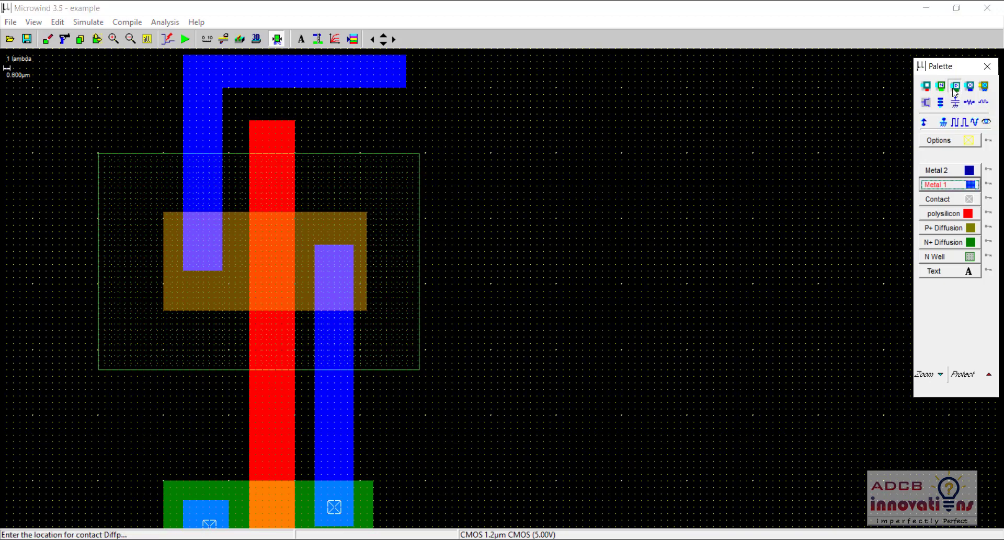
left_click(336, 272)
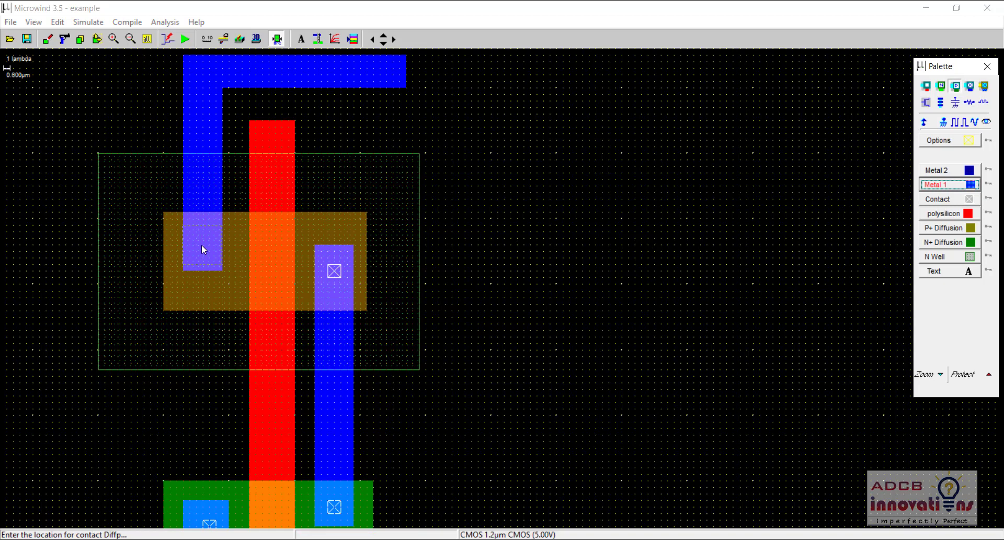
left_click(202, 249)
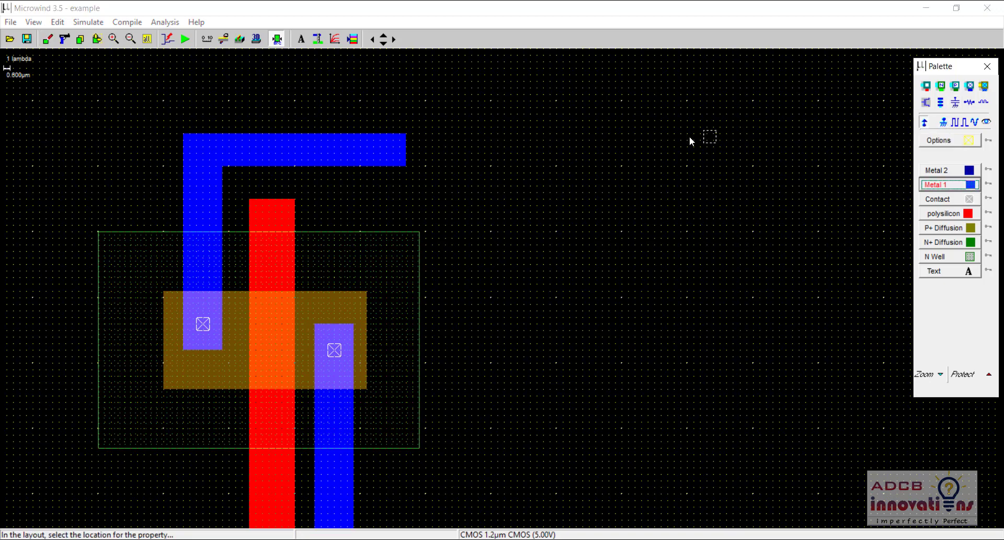
Step: Attach the Vdd+ supply to the top metal strip feeding the PMOS
left_click(390, 149)
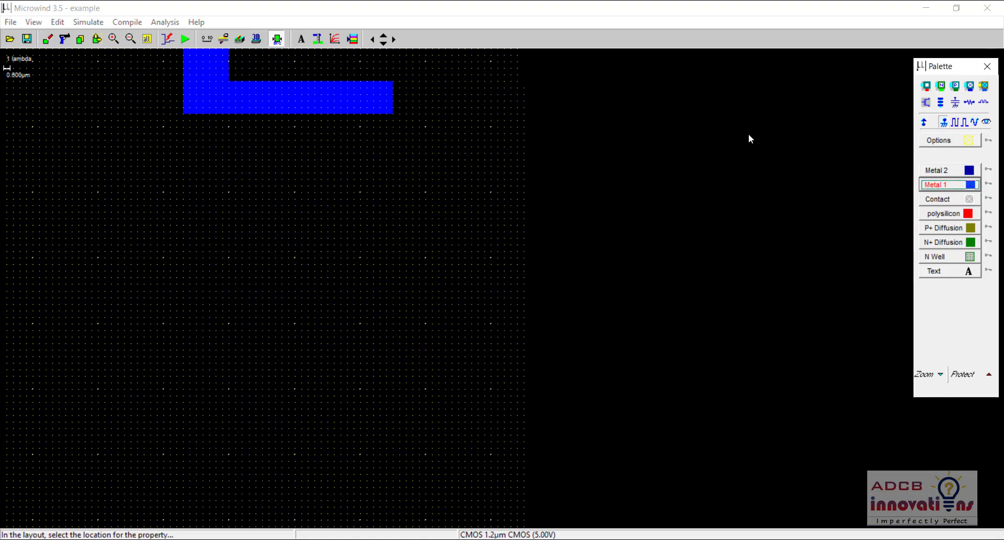
left_click(383, 106)
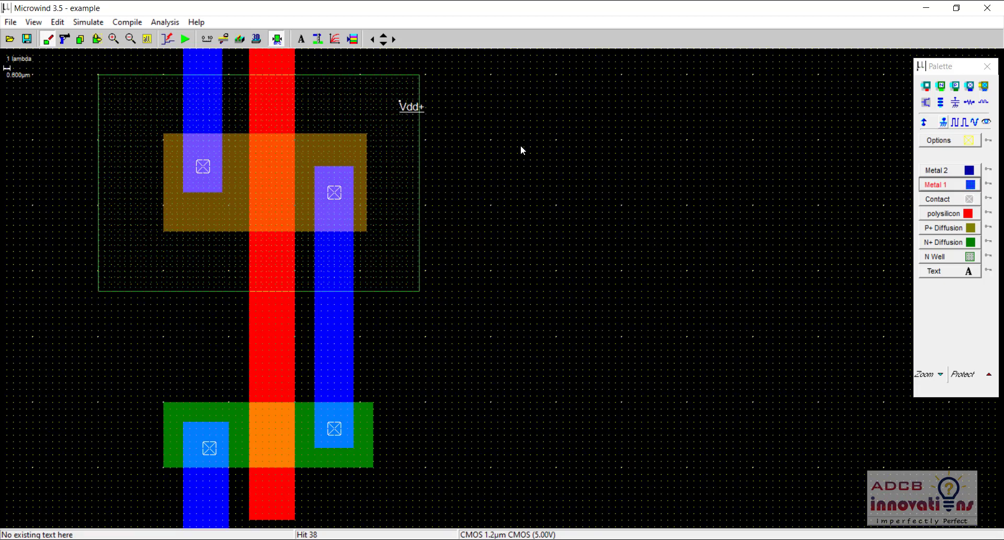
mouse_move(543, 343)
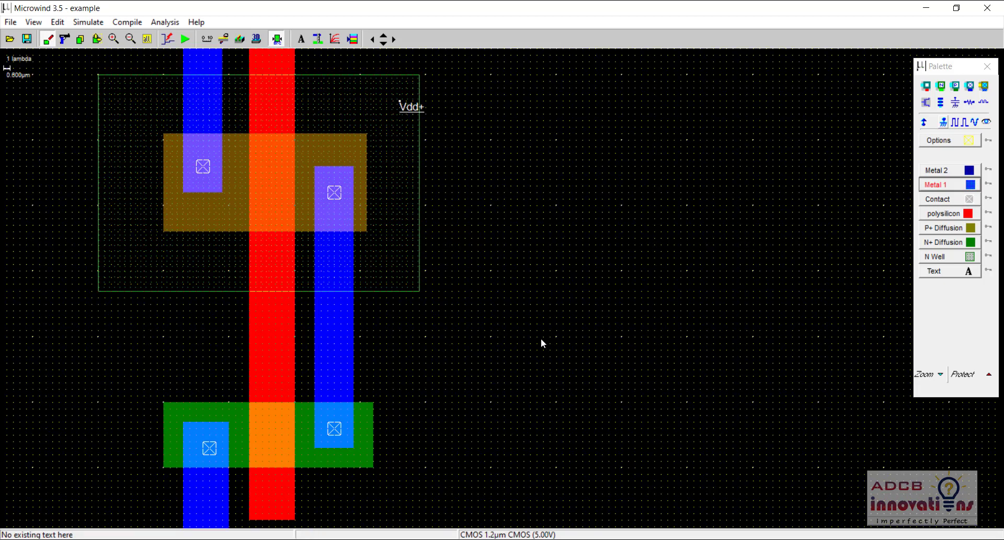
Step: Add Source labels to the P+ diffusion and its left contact
left_click(949, 271)
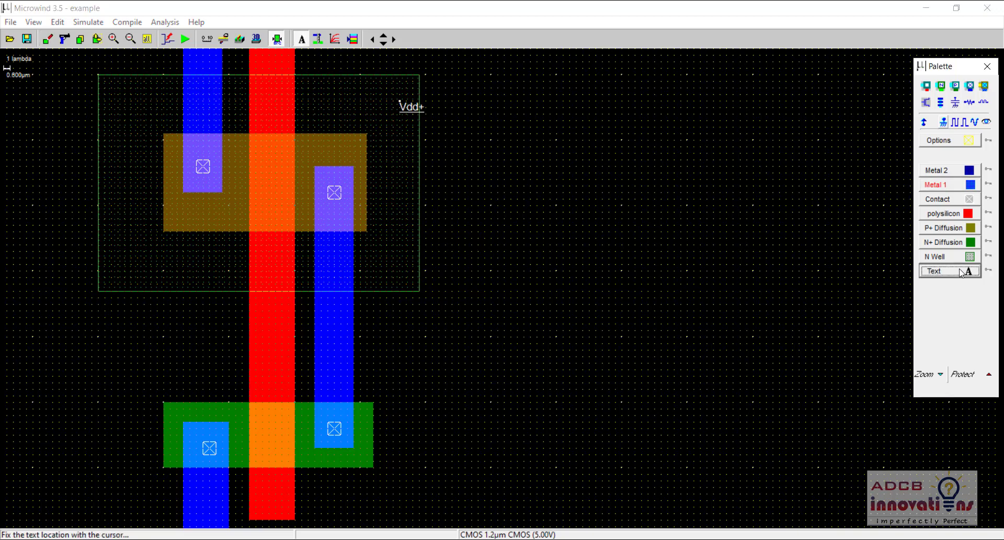
mouse_move(194, 208)
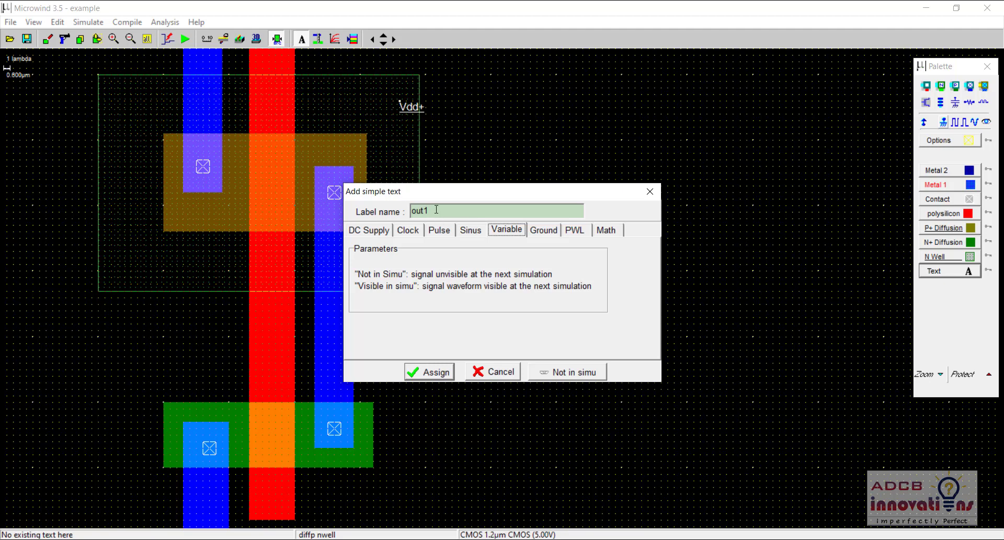
type("Source")
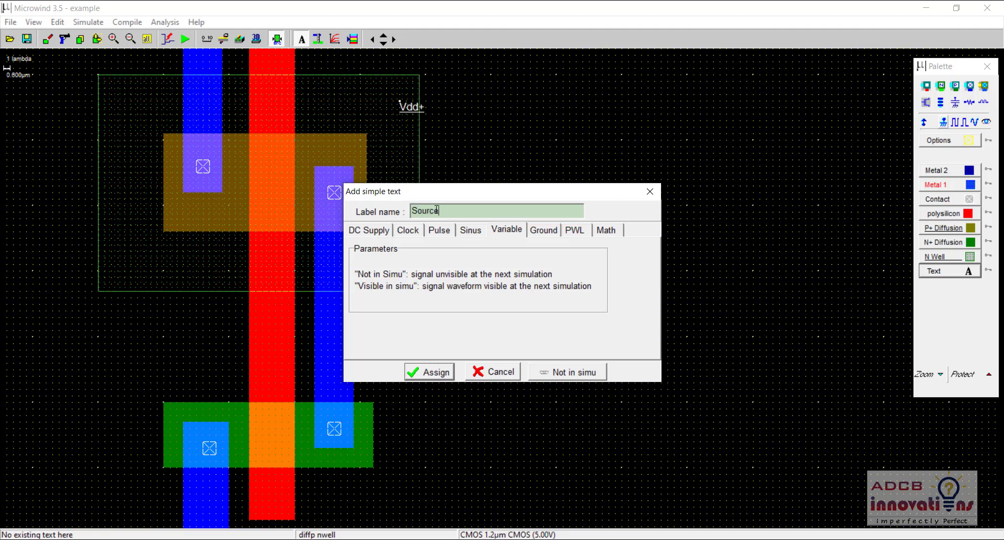
left_click(428, 371)
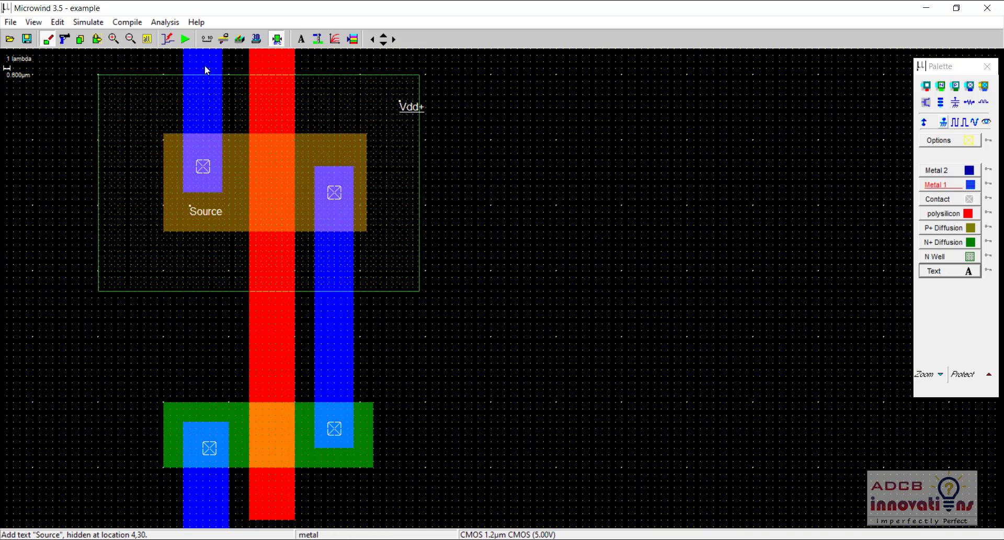
mouse_move(124, 364)
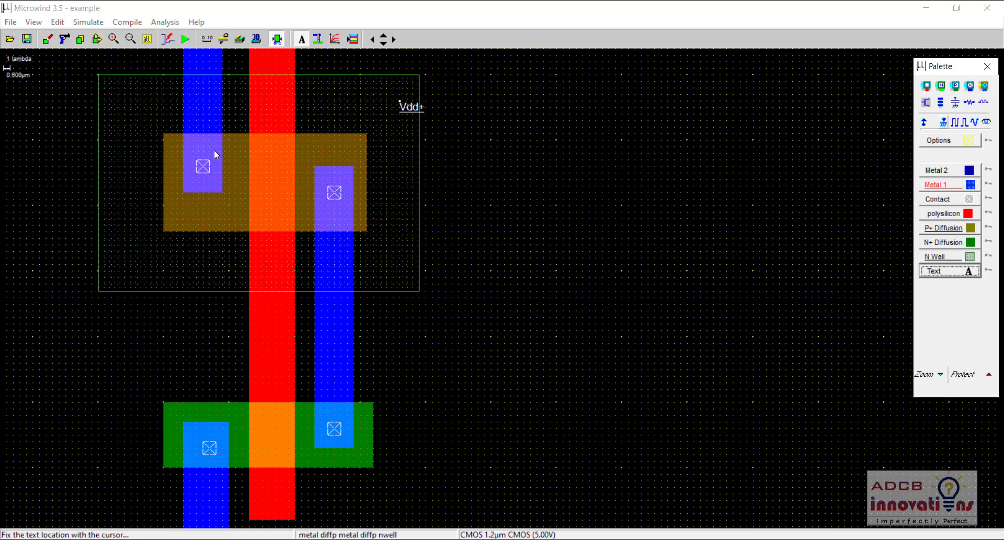
left_click(202, 150)
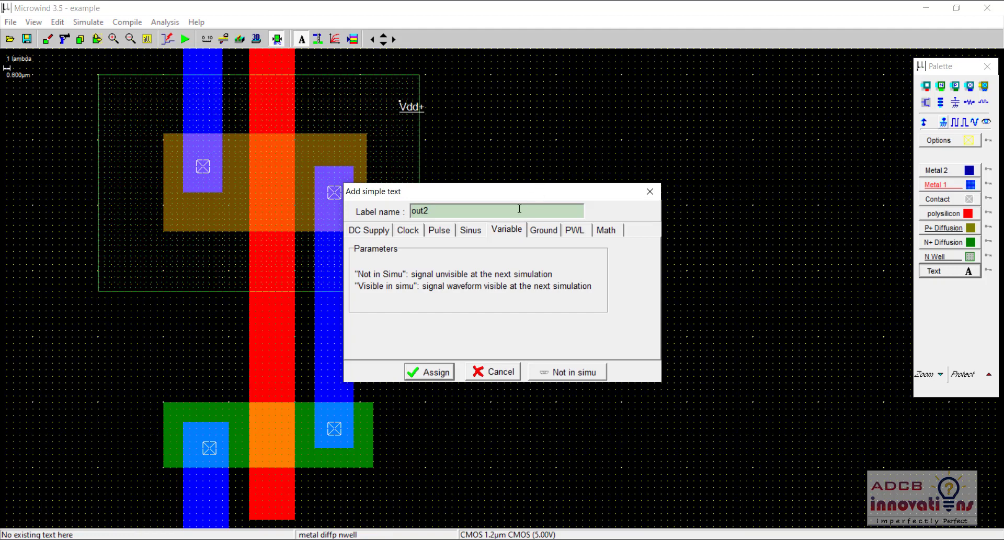
type("S")
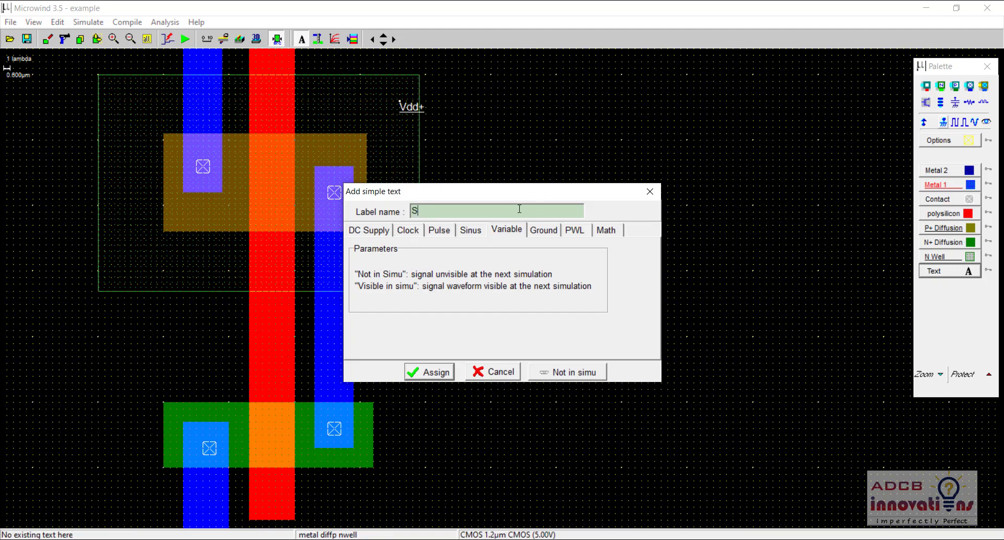
left_click(429, 372)
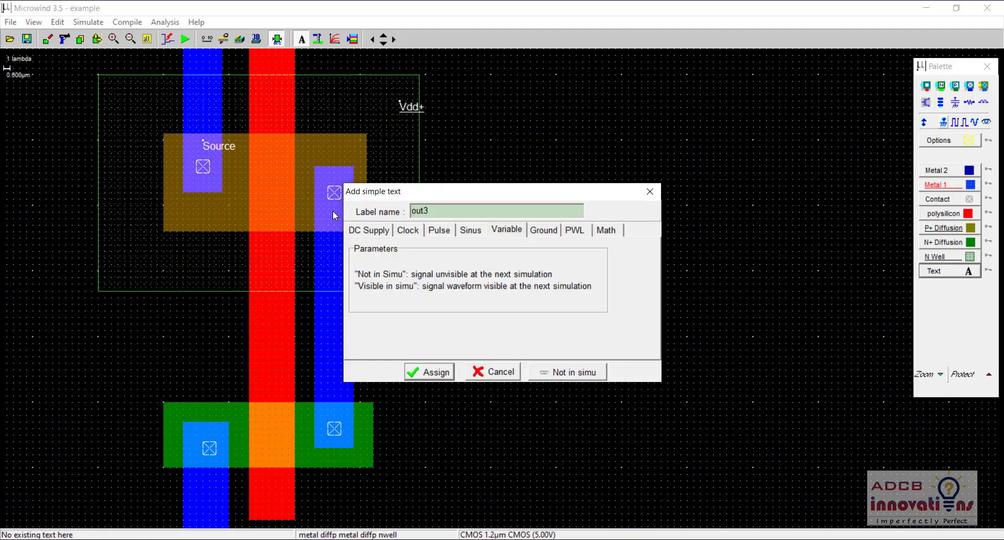
Step: Add Drain labels at the right P+ contact and the N+ drain contact
type("Dr")
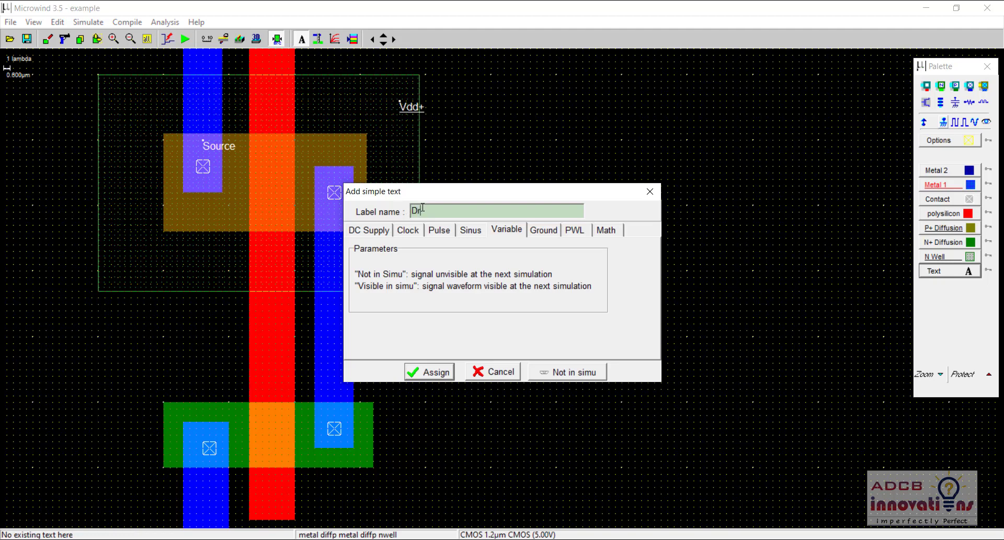
left_click(429, 372)
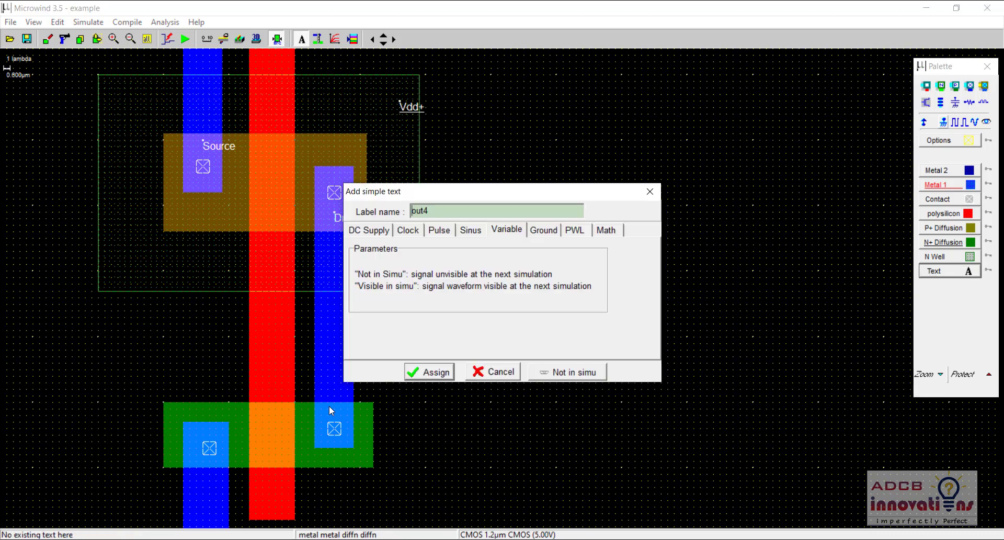
type("D")
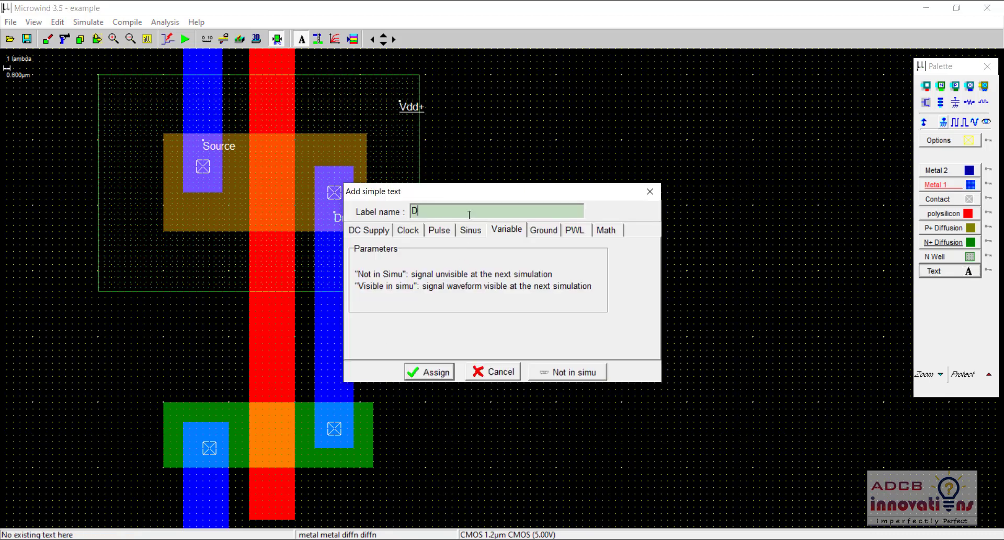
left_click(429, 372)
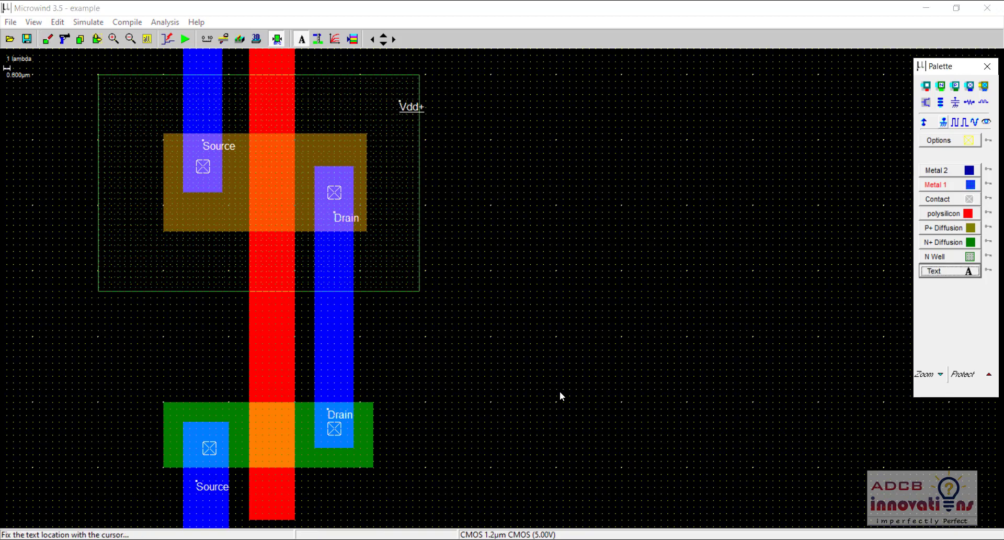
Step: Label the polysilicon gate 'Gate', hidden in simulation
left_click(333, 192)
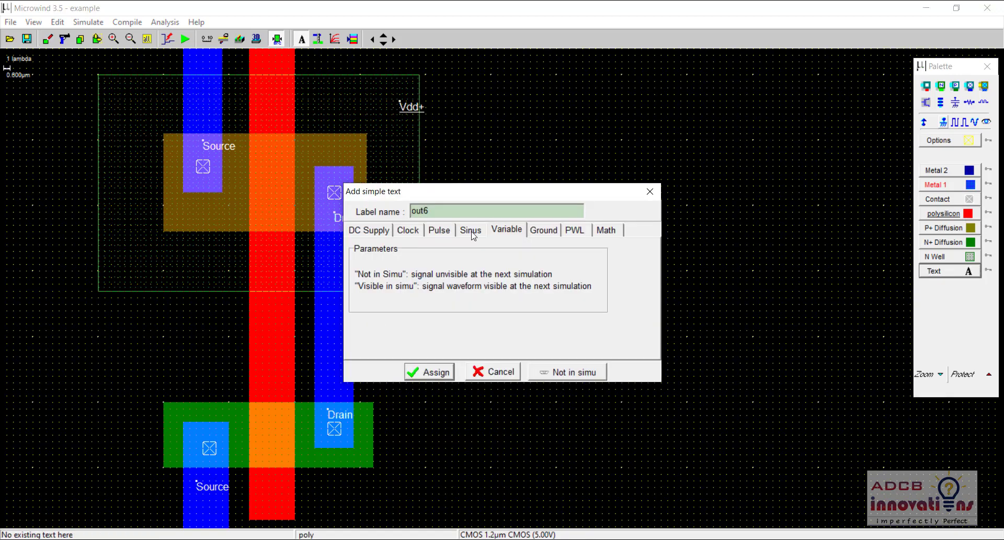
type("Gate")
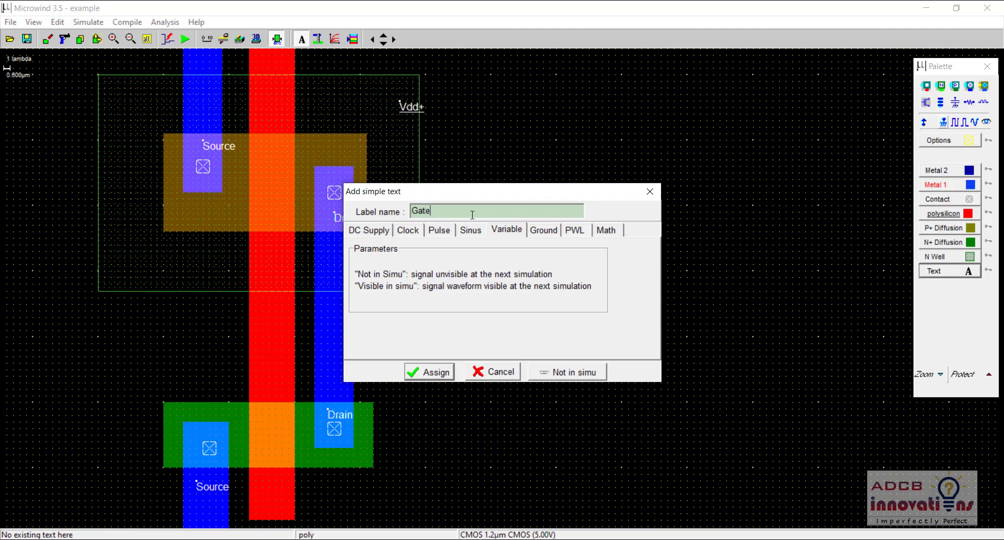
left_click(428, 372)
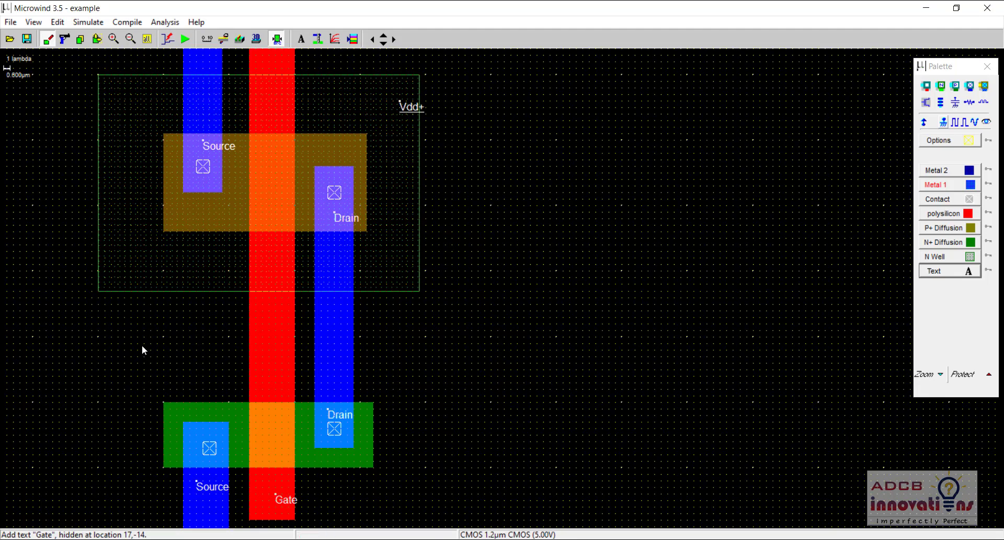
mouse_move(608, 177)
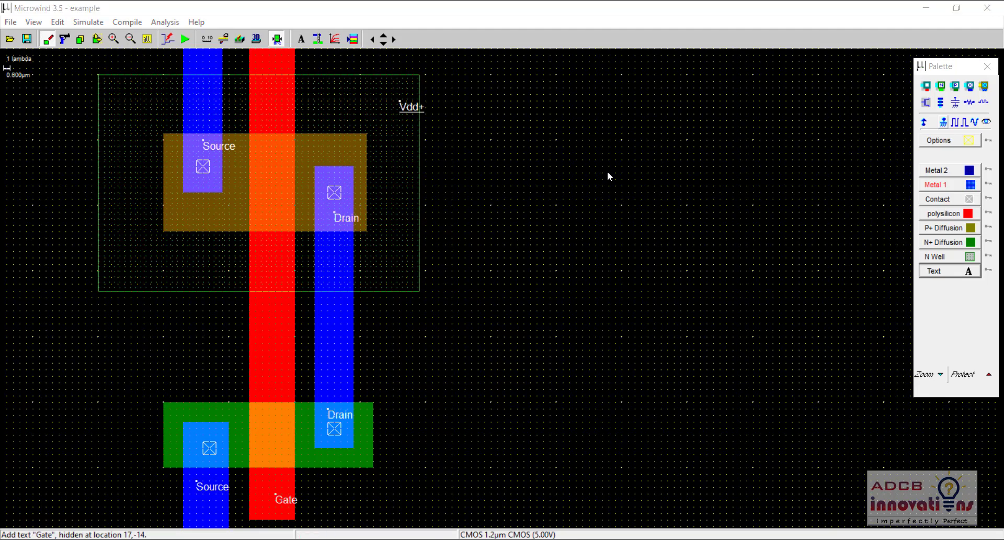
mouse_move(611, 151)
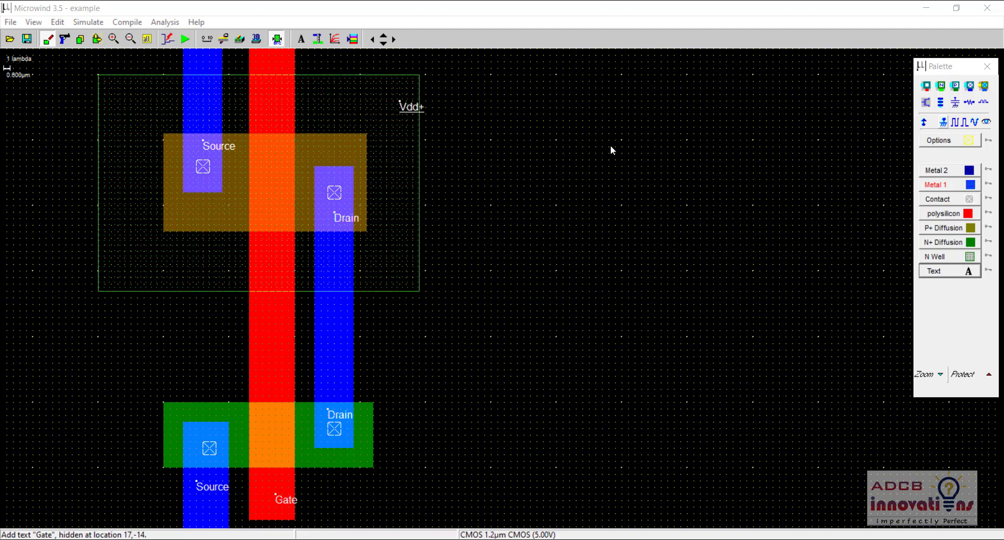
mouse_move(346, 305)
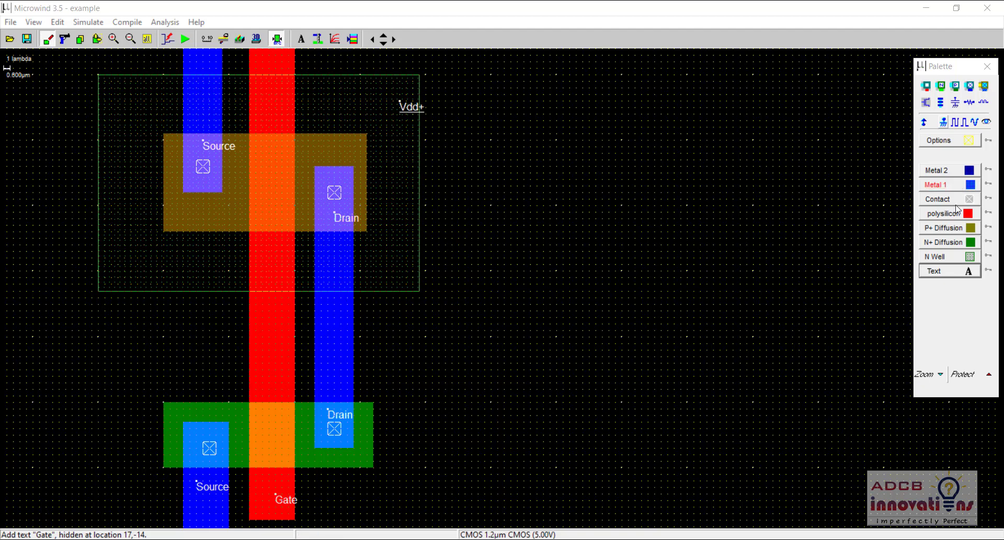
mouse_move(974, 123)
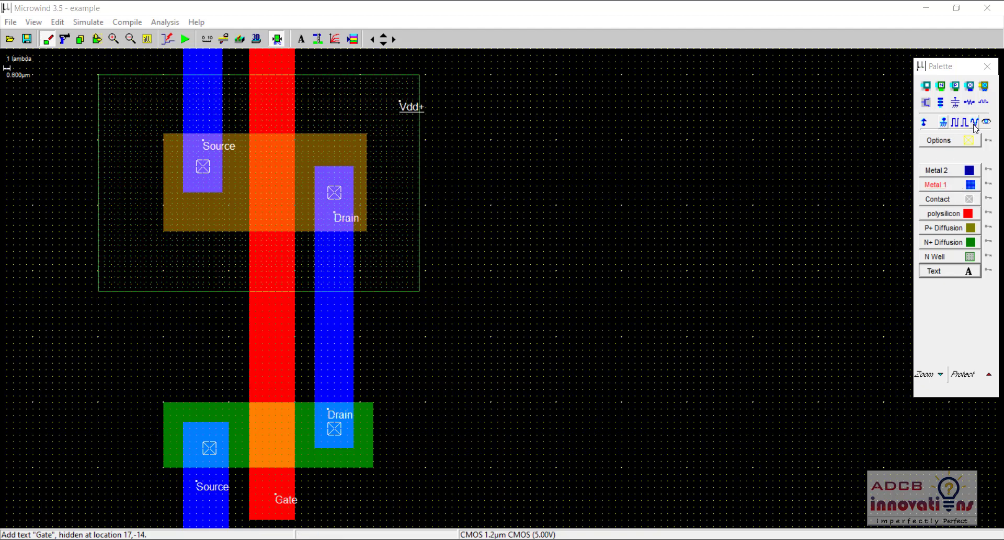
mouse_move(644, 446)
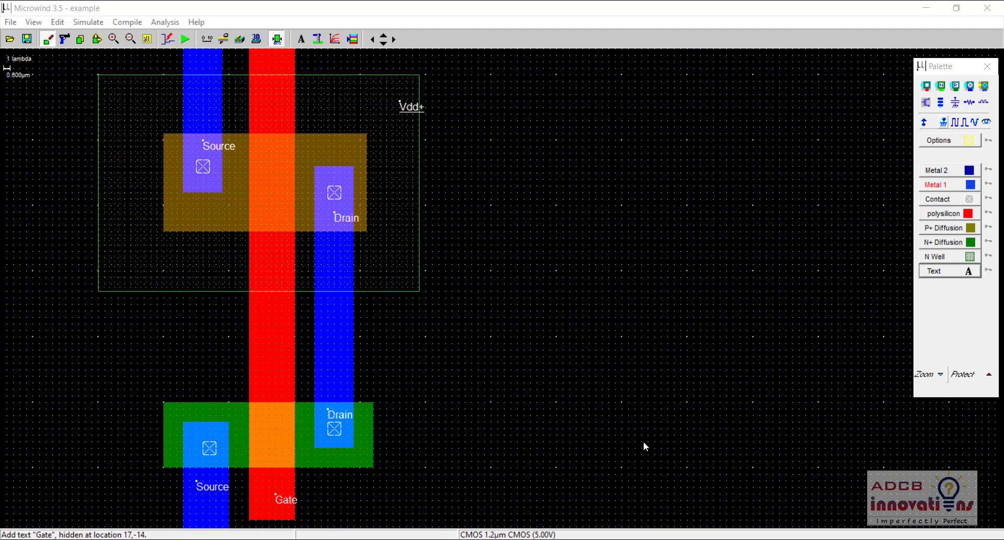
mouse_move(596, 12)
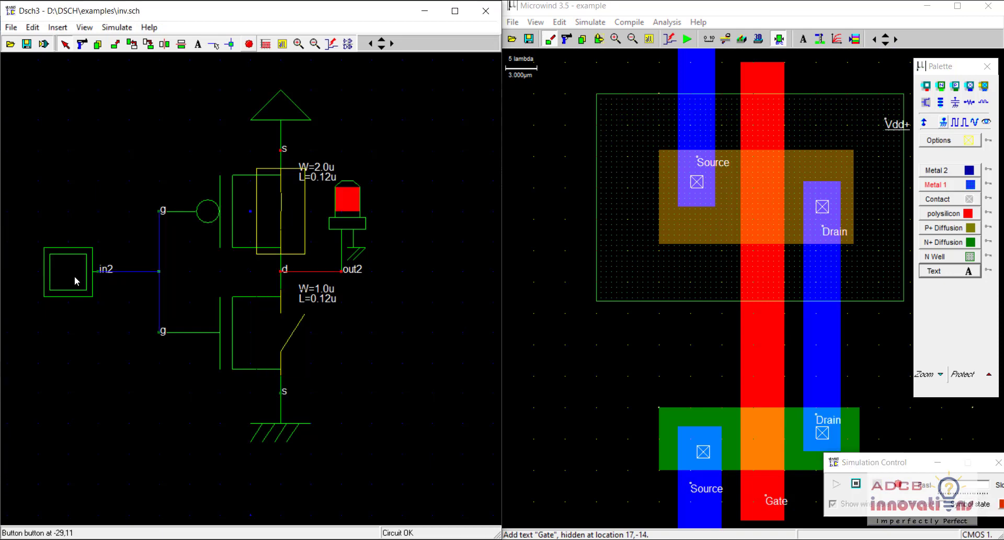
left_click(68, 273)
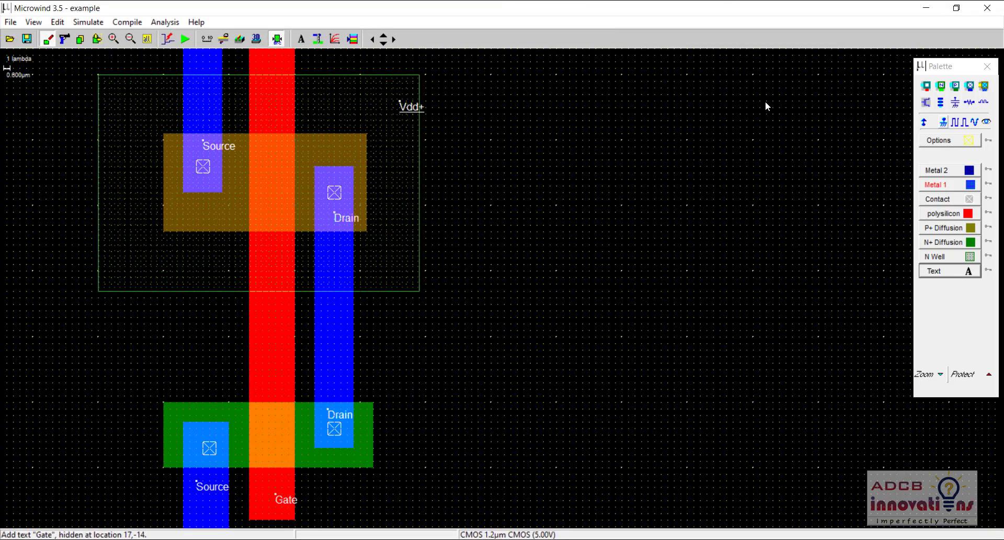
mouse_move(958, 122)
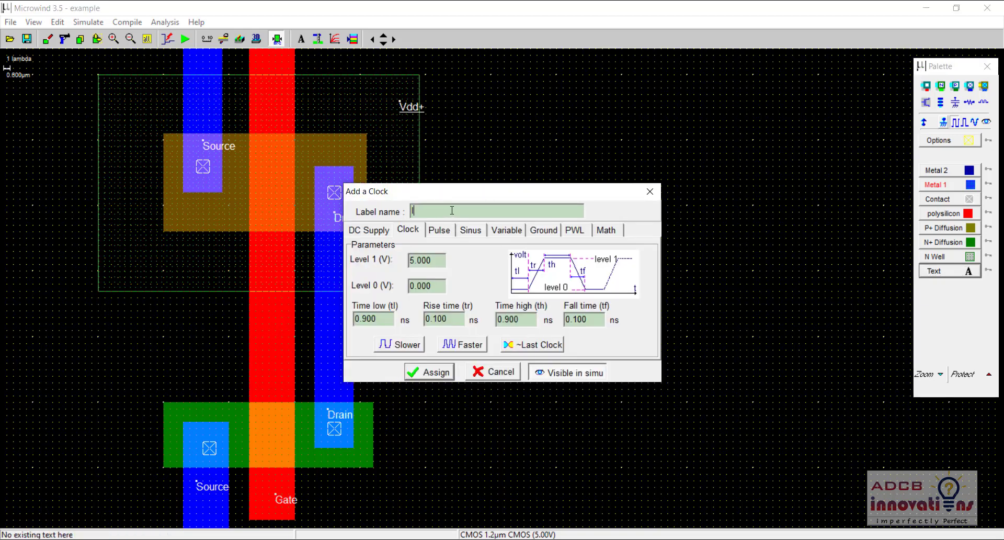
Step: Name the gate clock 'Input' and add a visible 'Output' label on the metal drain line
type("Input")
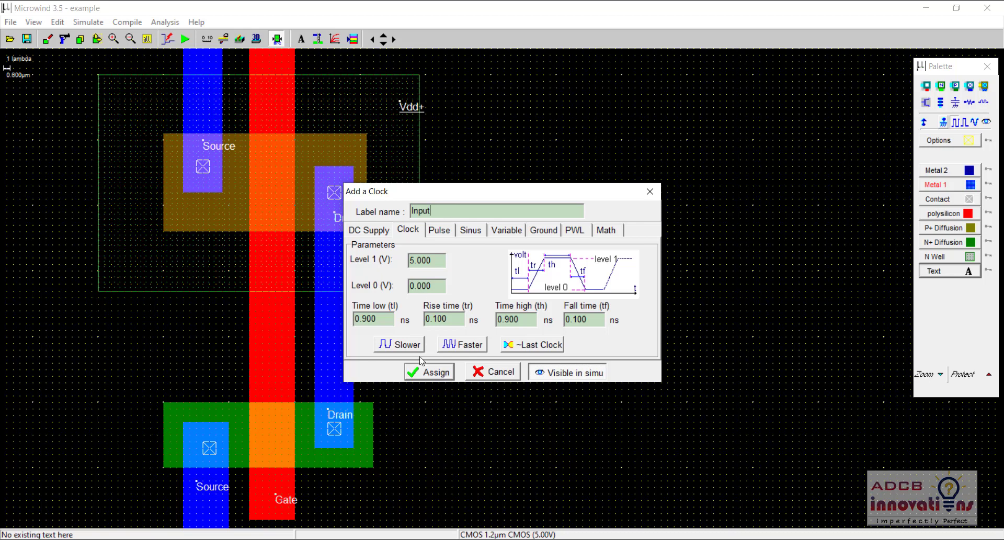
left_click(429, 372)
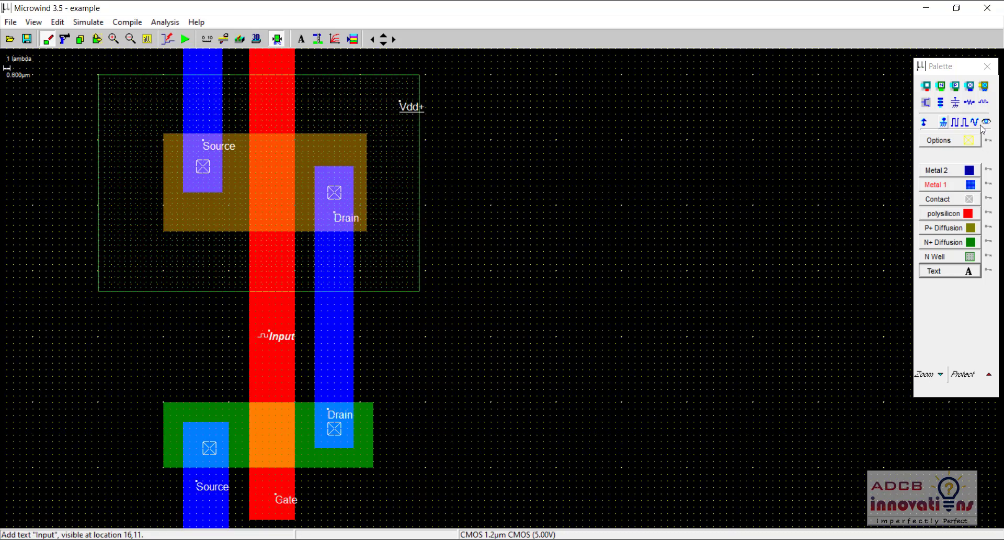
mouse_move(986, 128)
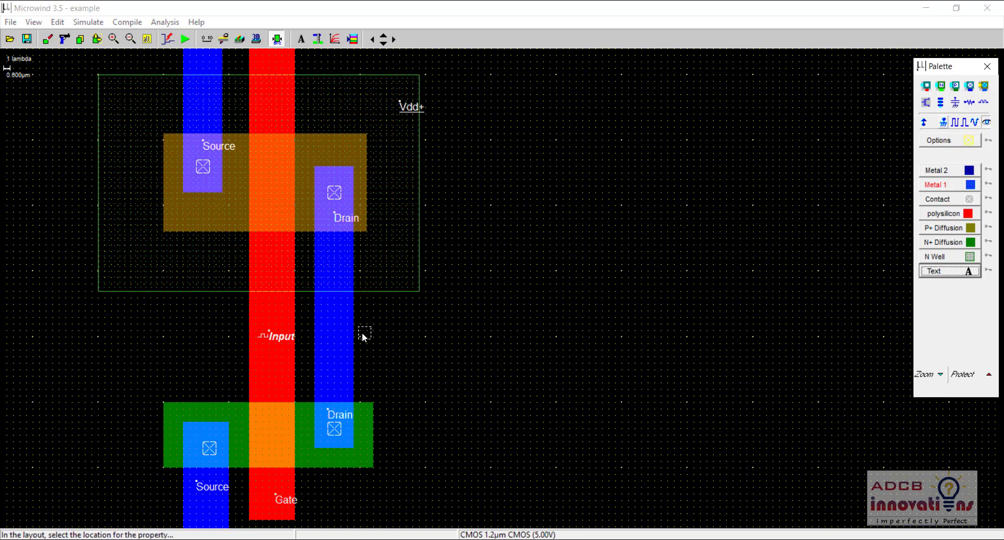
left_click(365, 332)
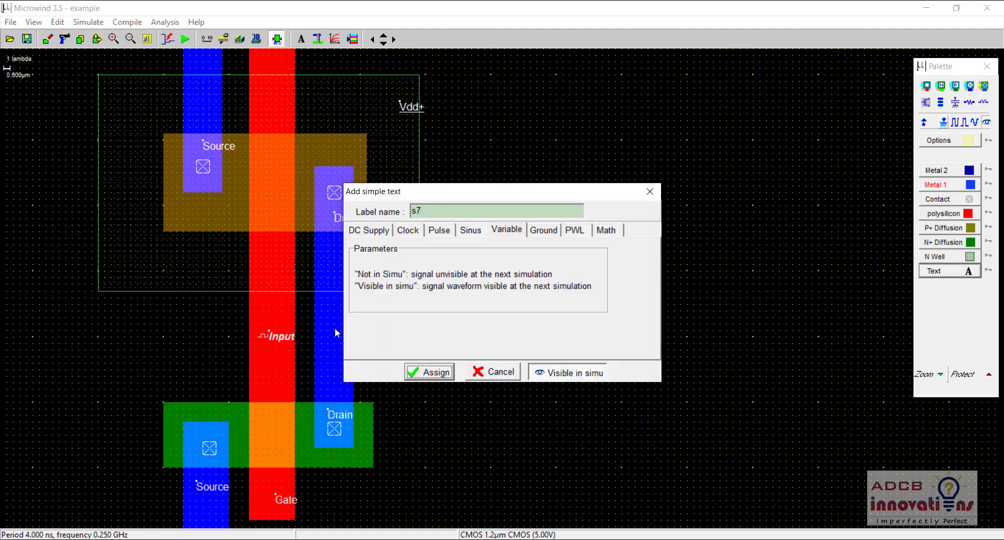
type("Out")
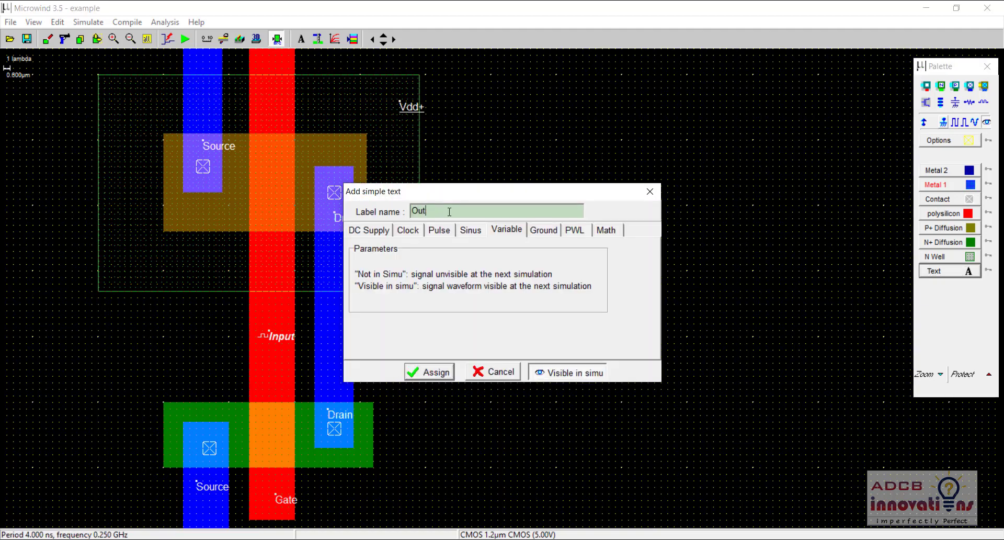
left_click(428, 371)
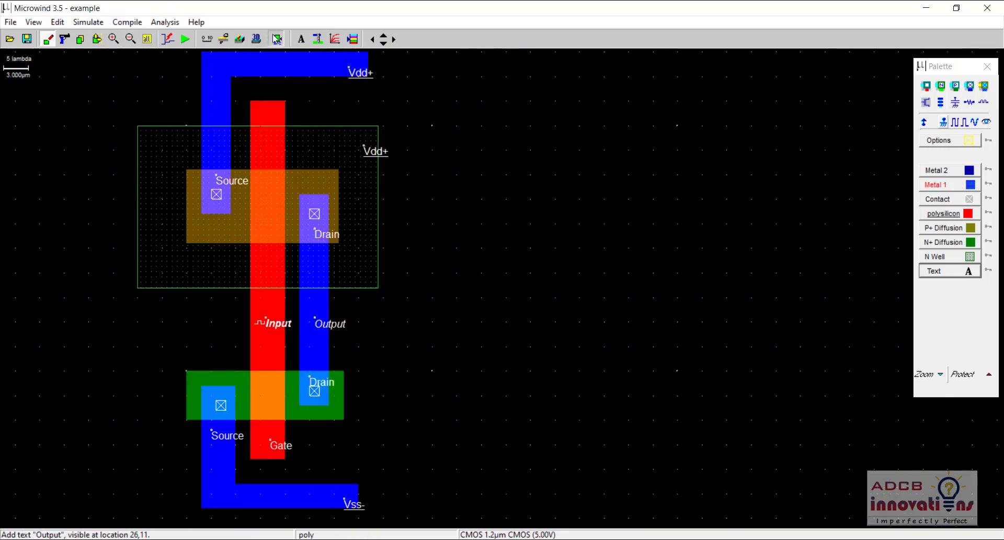
Step: Confirm no design rule errors, then extract and run the voltage-versus-time simulation
left_click(276, 38)
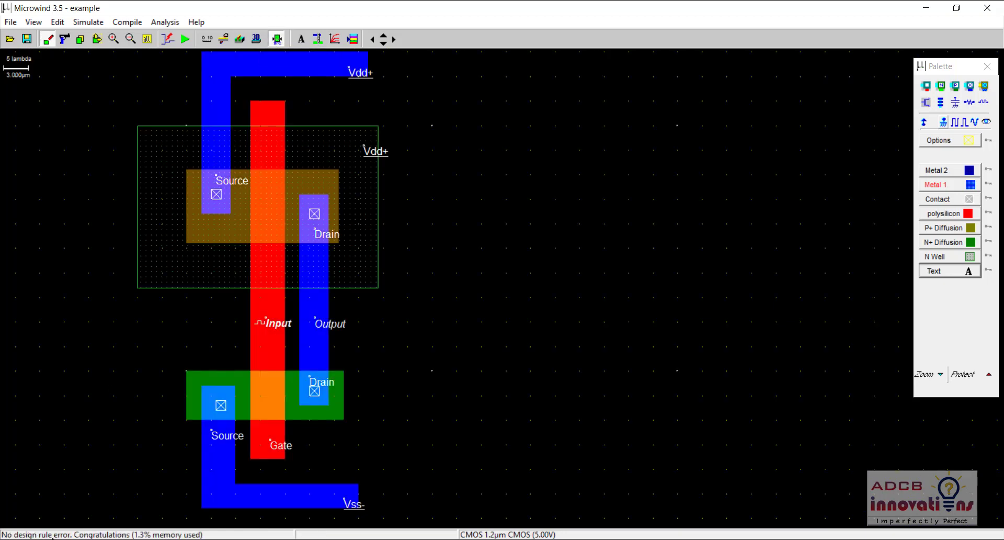
mouse_move(427, 345)
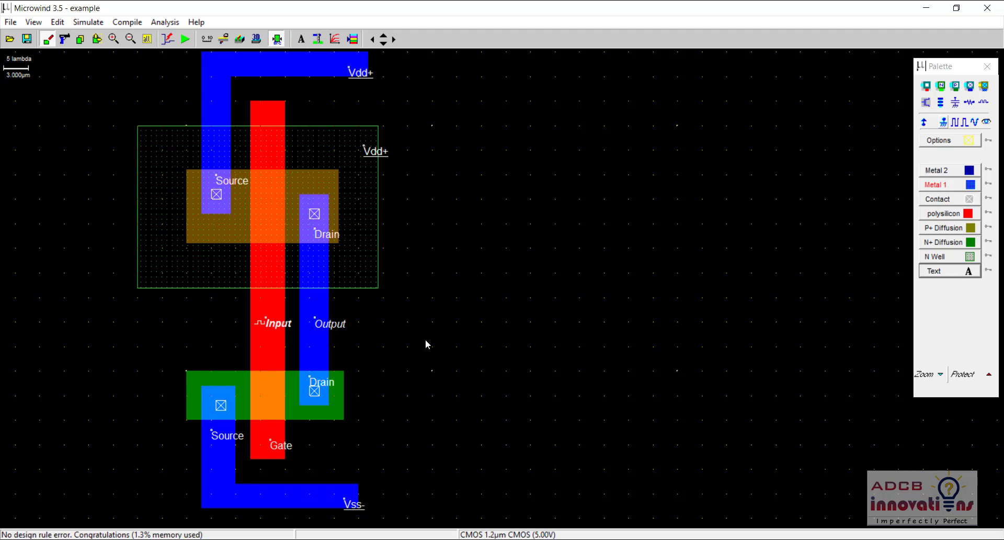
mouse_move(184, 53)
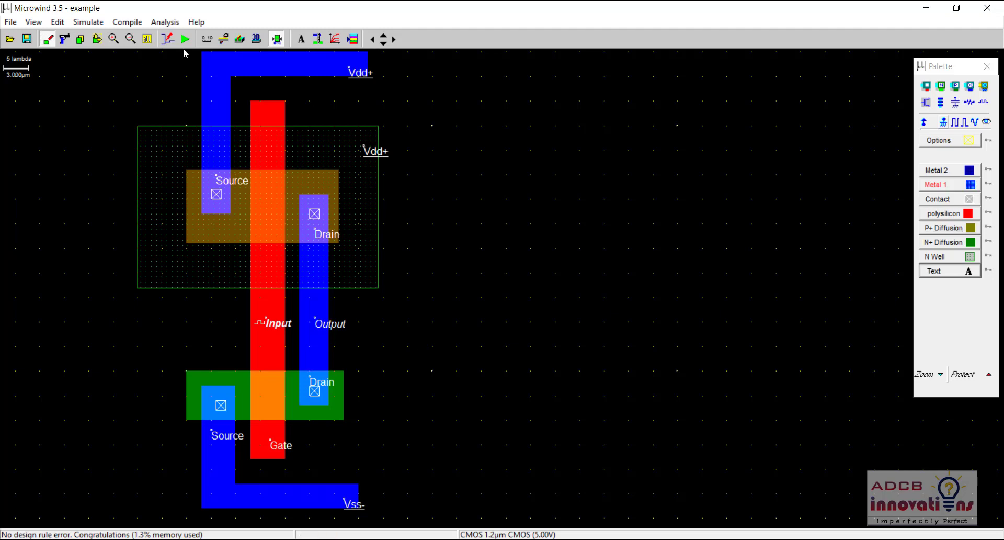
left_click(185, 39)
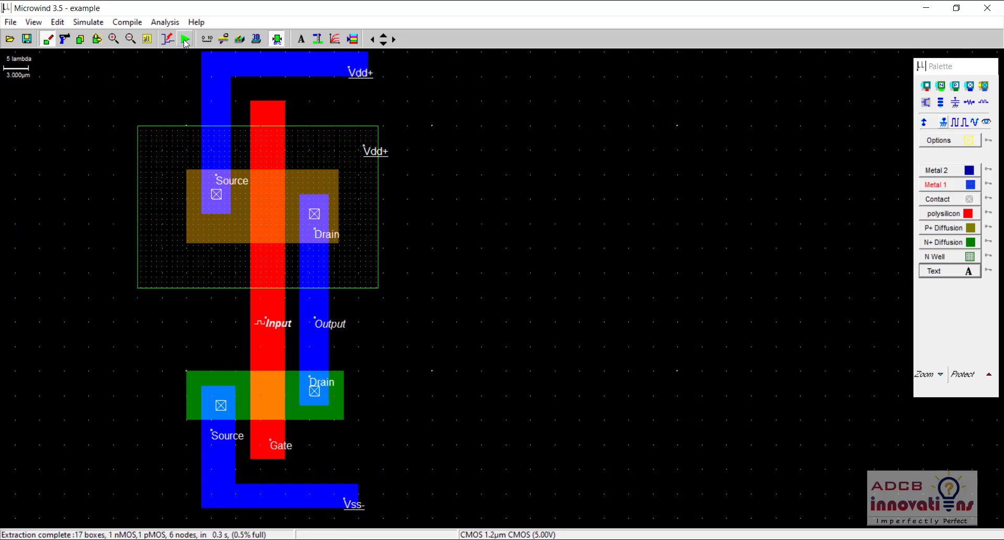
left_click(185, 40)
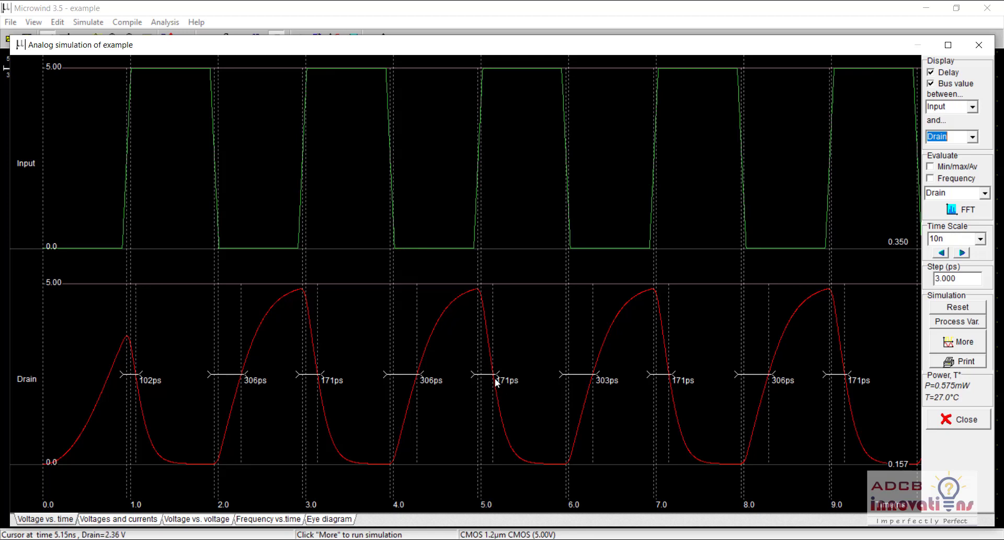
mouse_move(482, 69)
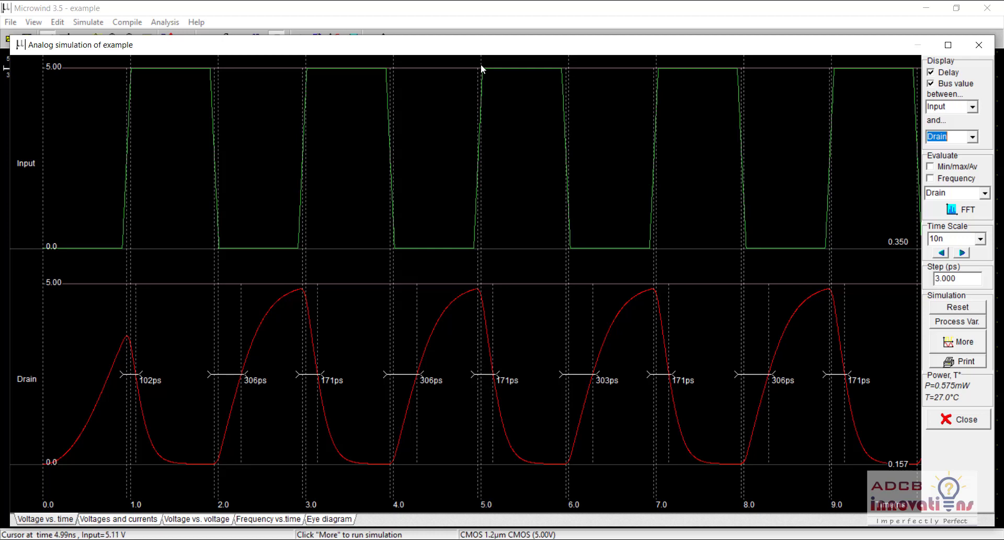
mouse_move(479, 76)
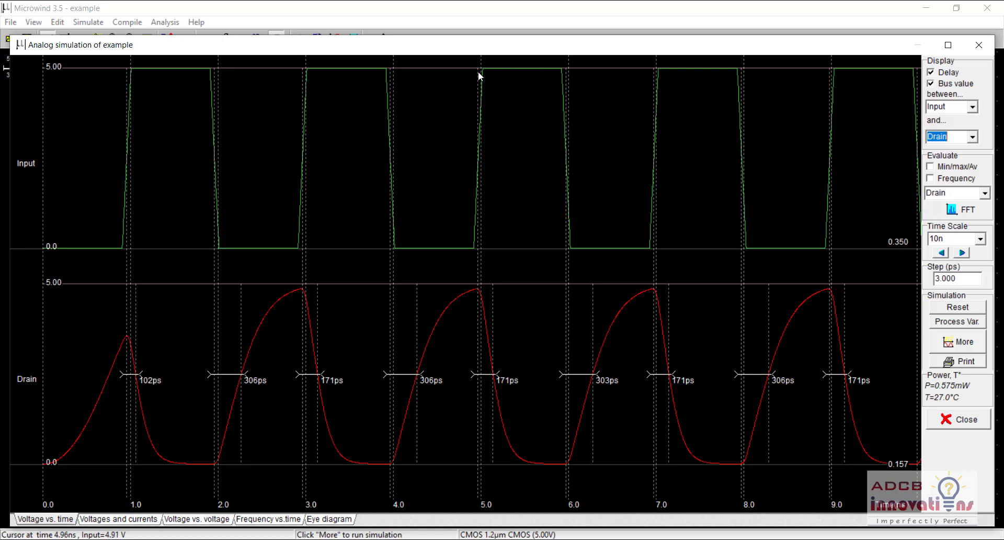
mouse_move(602, 273)
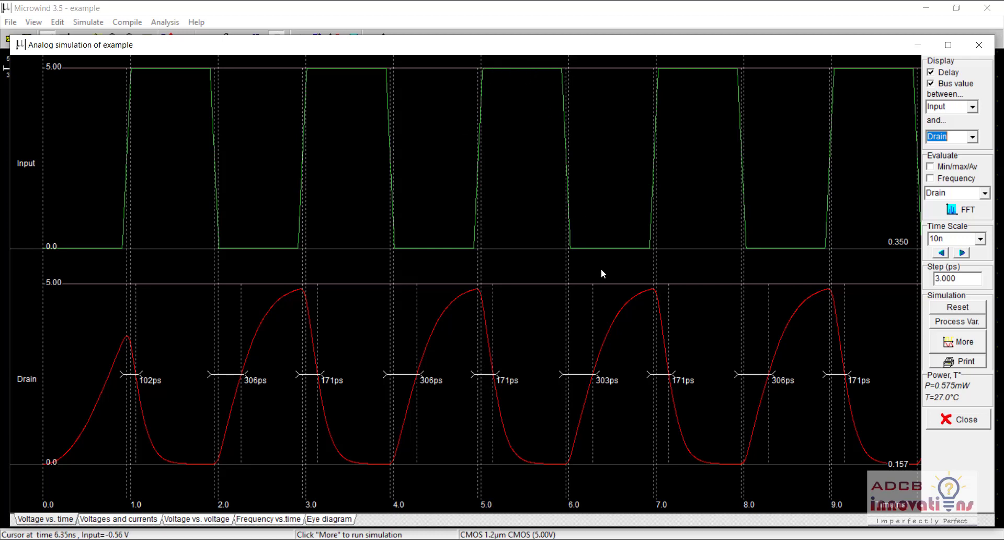
mouse_move(614, 325)
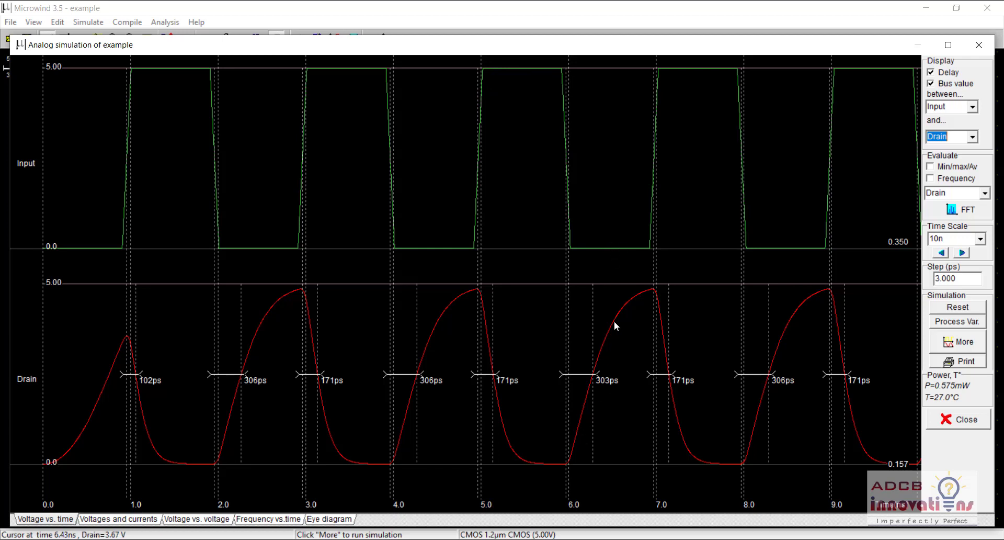
mouse_move(628, 249)
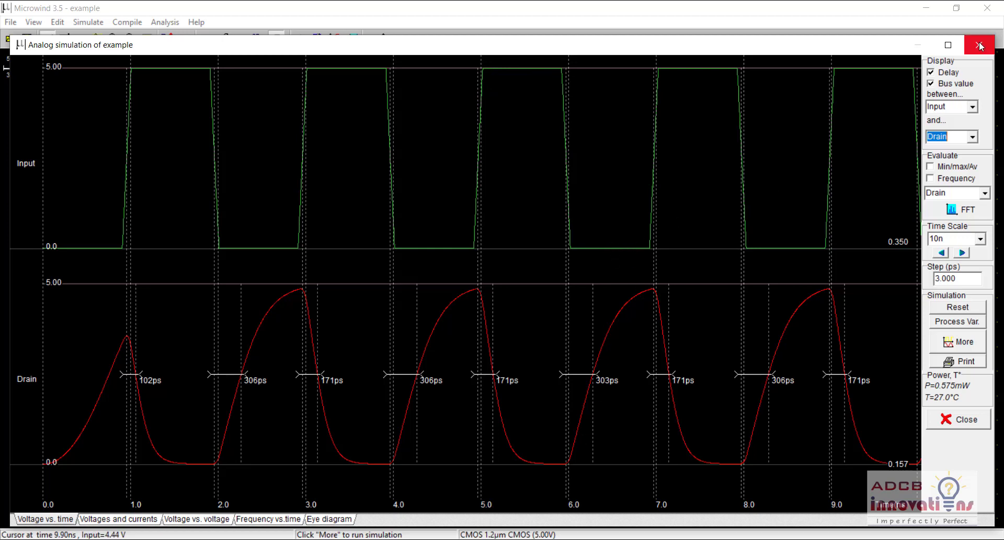
Step: Close the Input/Drain waveform plot to return to the labelled inverter layout
left_click(980, 45)
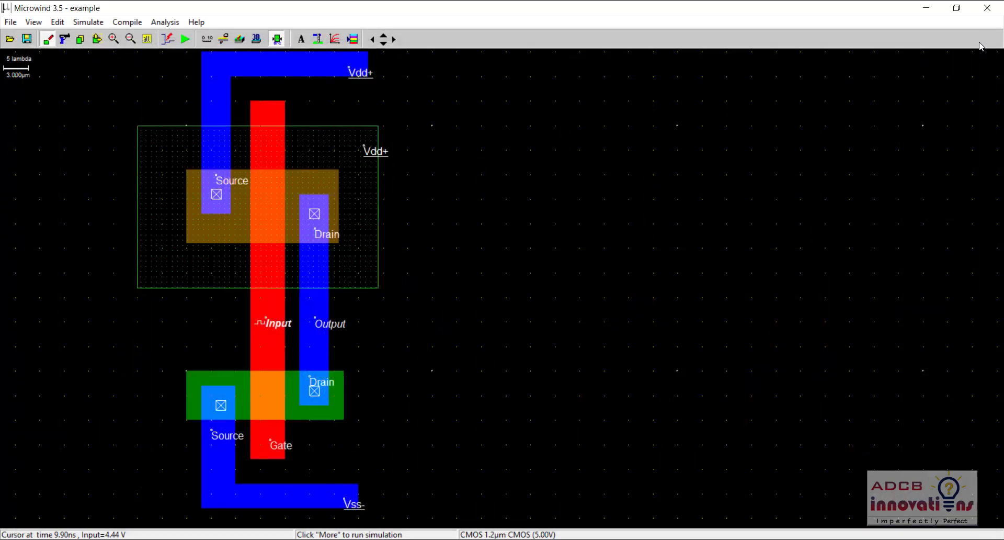